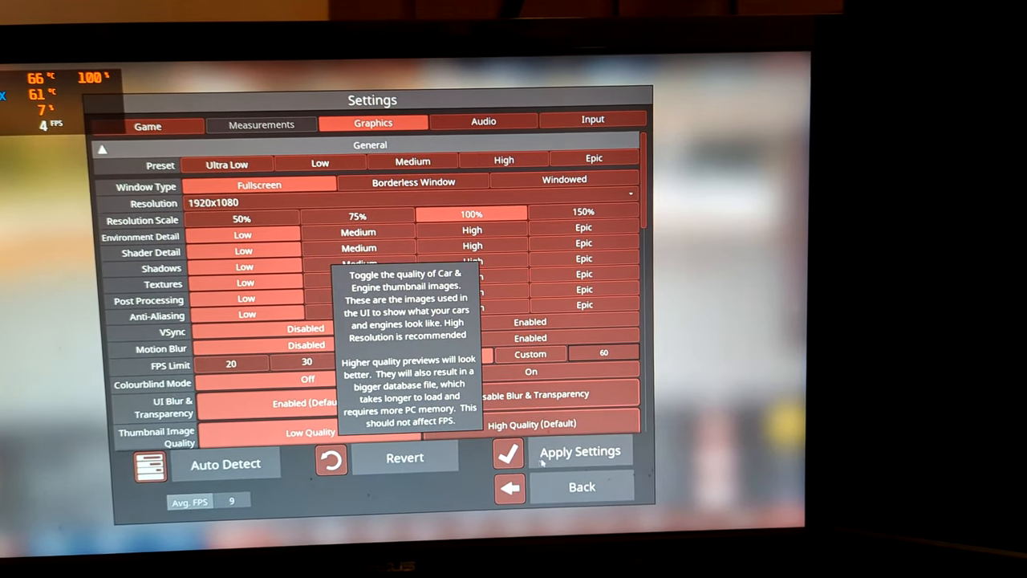
Apply and keep the low graphics settings at 1920x1080, then scroll through the Graphics list
click(579, 450)
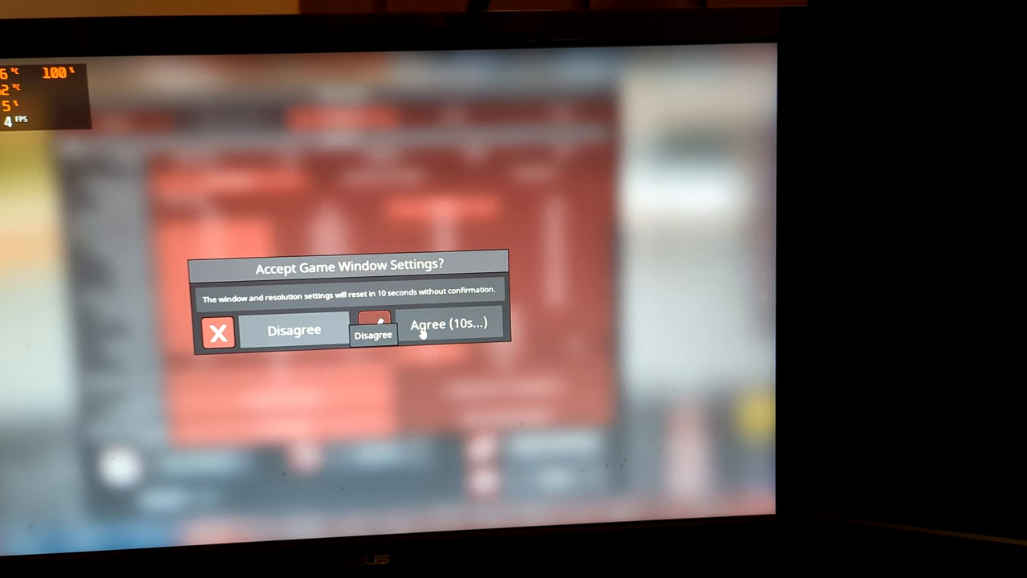
click(450, 323)
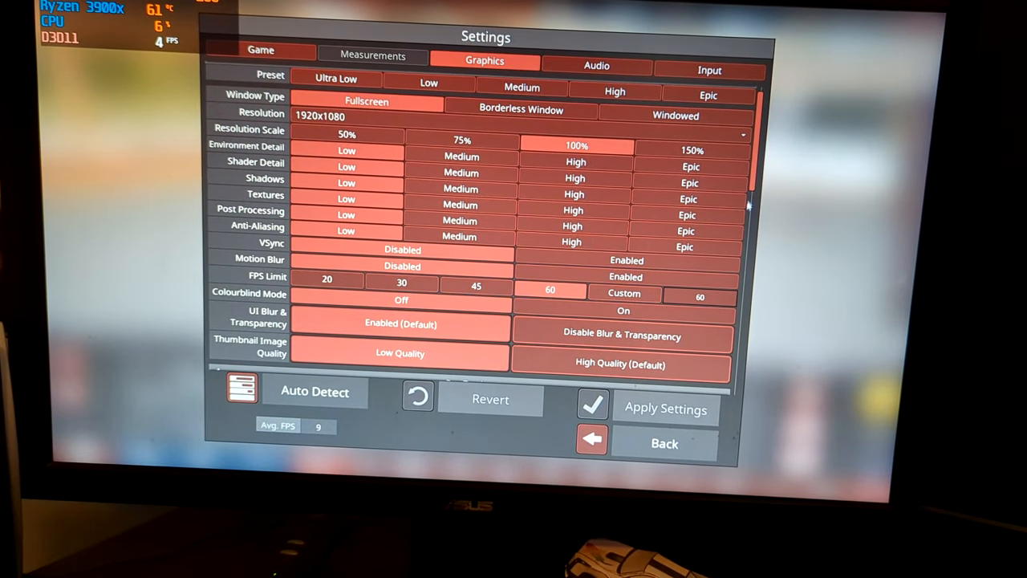
scroll(down, 3)
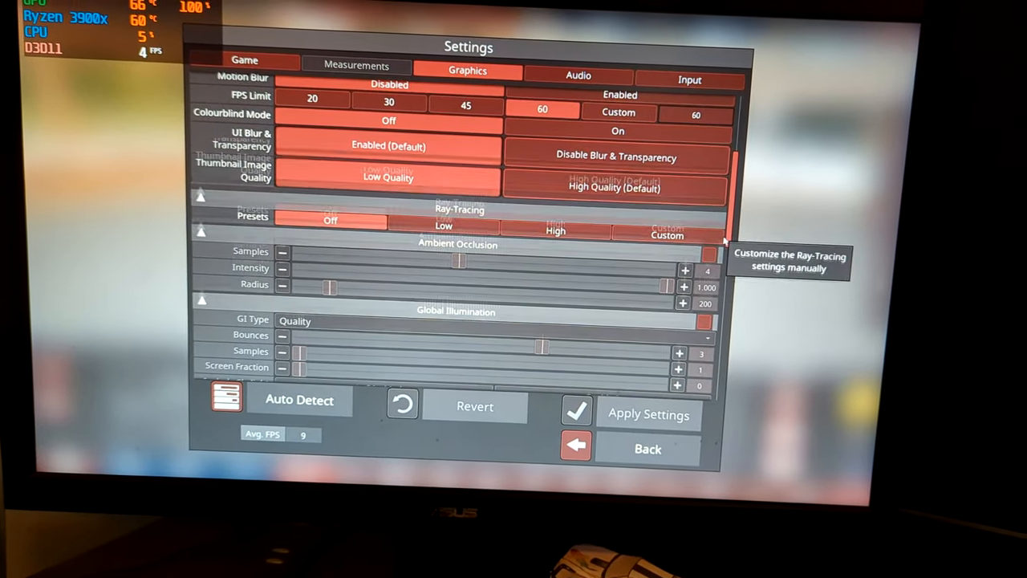
scroll(up, 3)
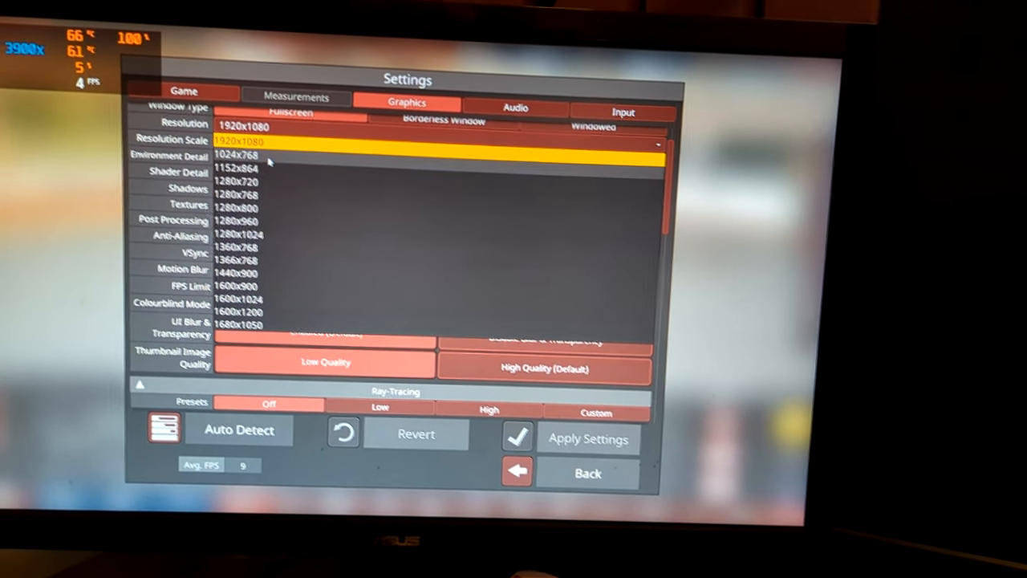
Switch the resolution to 1024x768, keep the change, and return to the car trim statistics
click(237, 154)
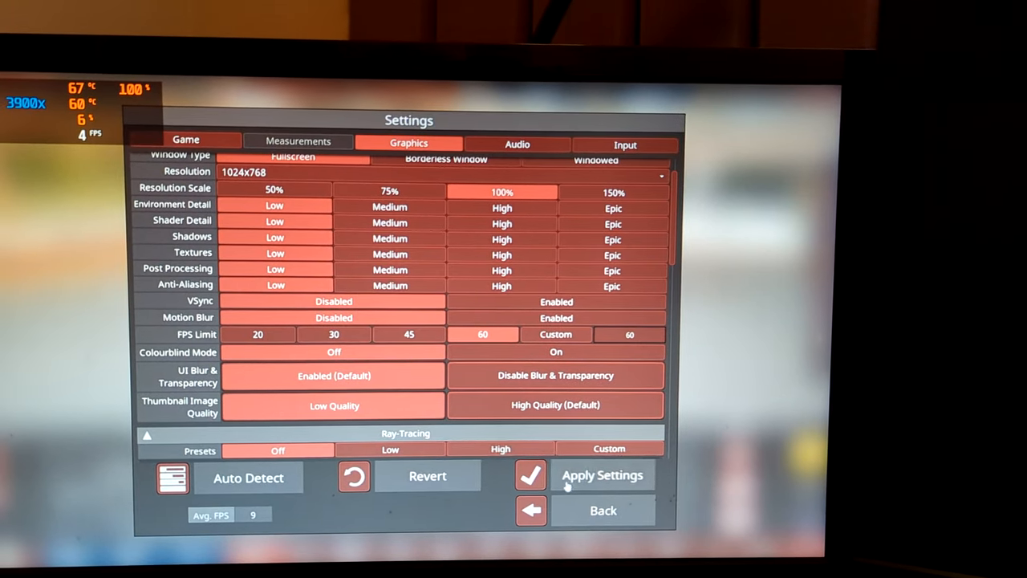
click(601, 475)
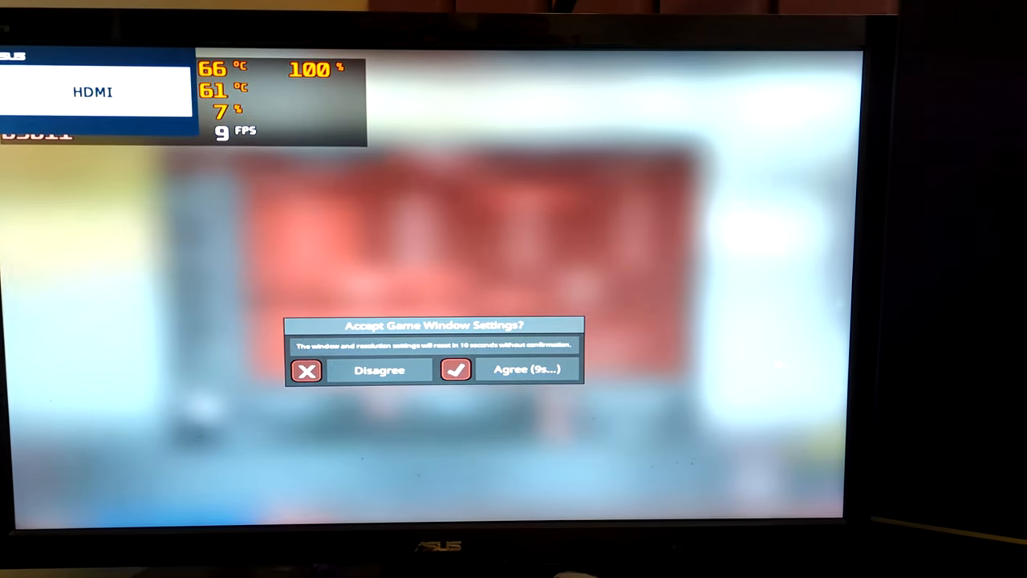
click(528, 369)
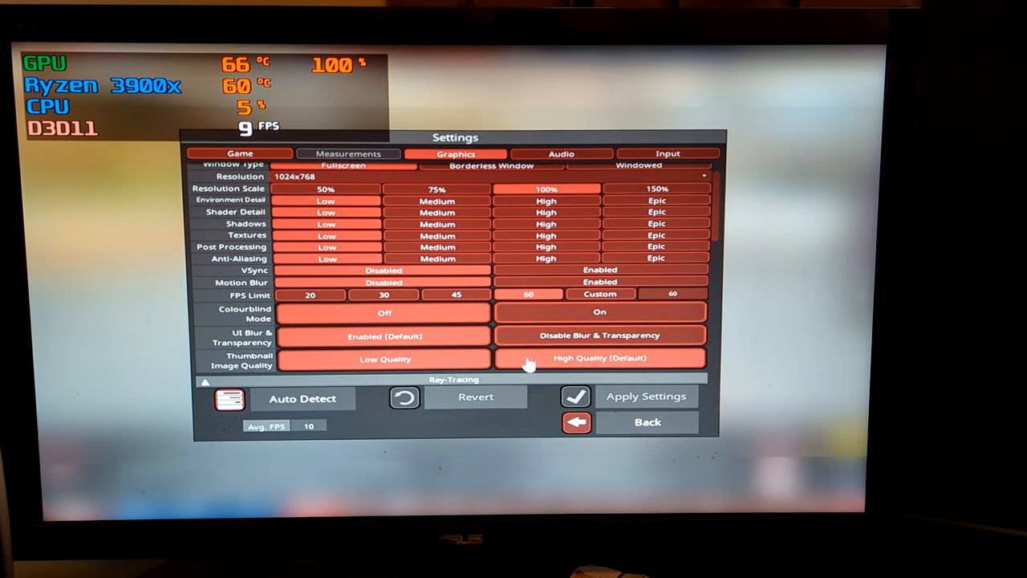
mouse_move(345, 190)
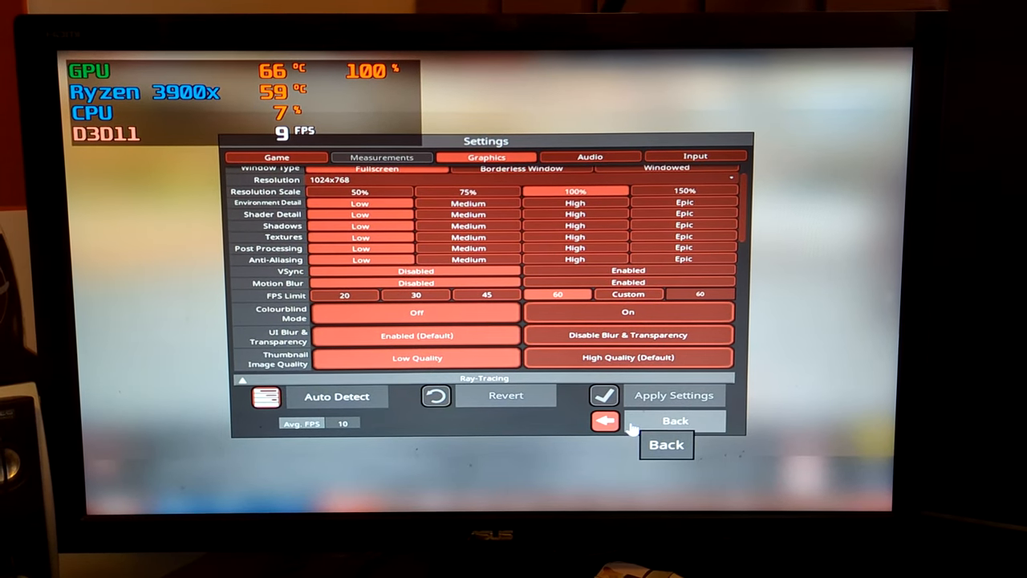
click(674, 420)
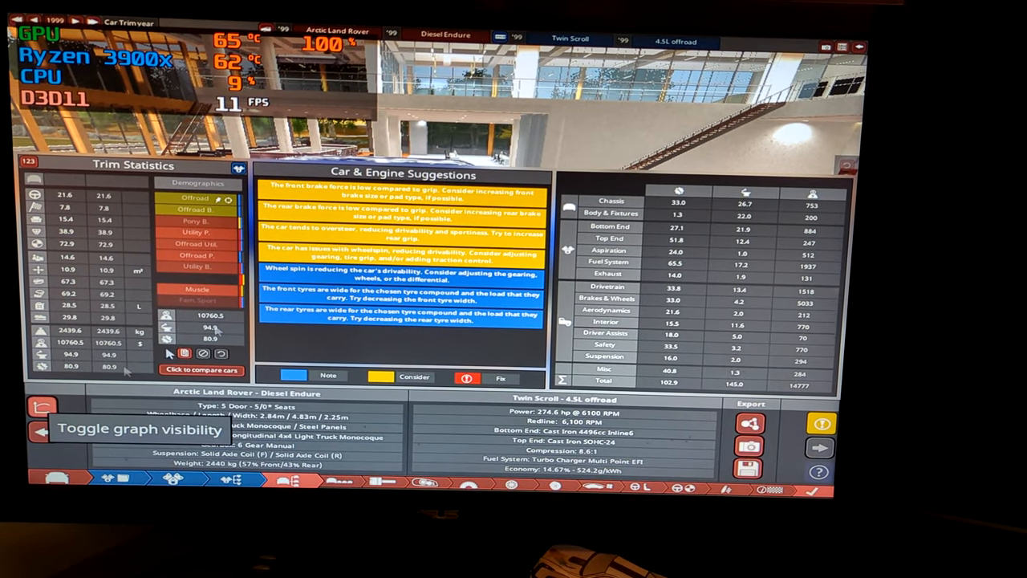
From the pause menu's Settings, disable interface blur and transparency
key(Escape)
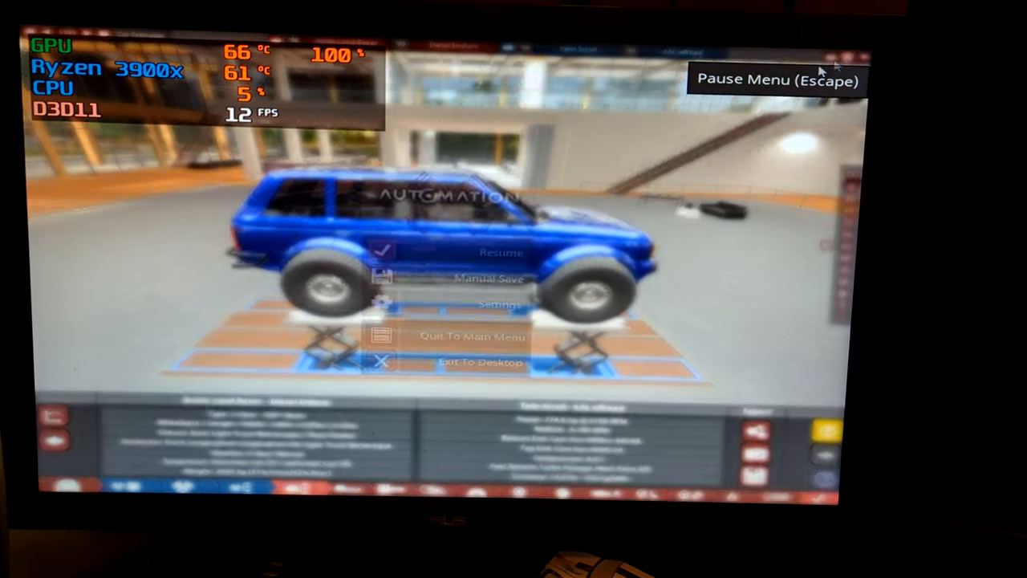
click(488, 303)
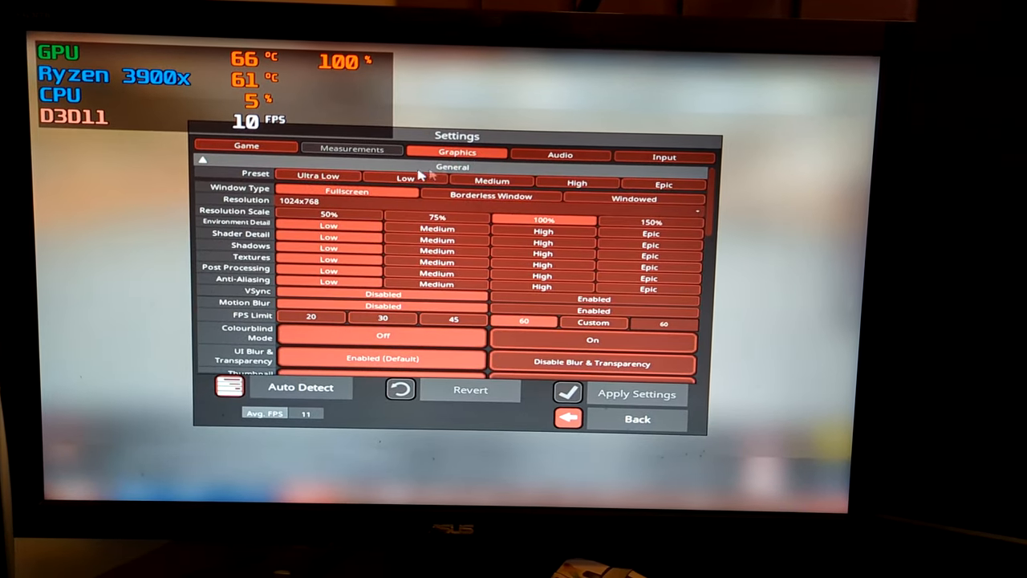
mouse_move(329, 216)
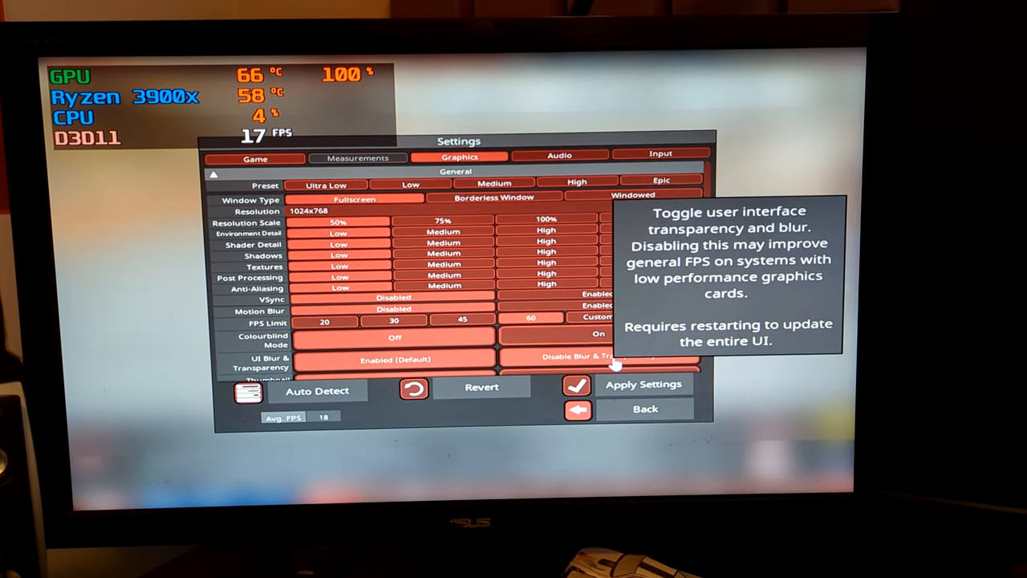
click(643, 383)
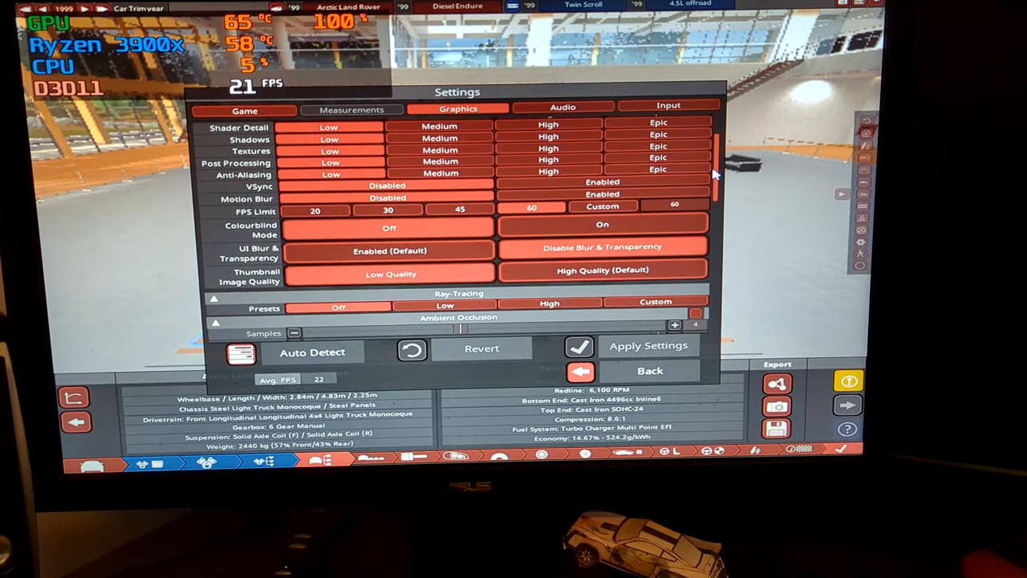
Keep blur and transparency disabled and confirm the 1280x720 resolution
scroll(up, 3)
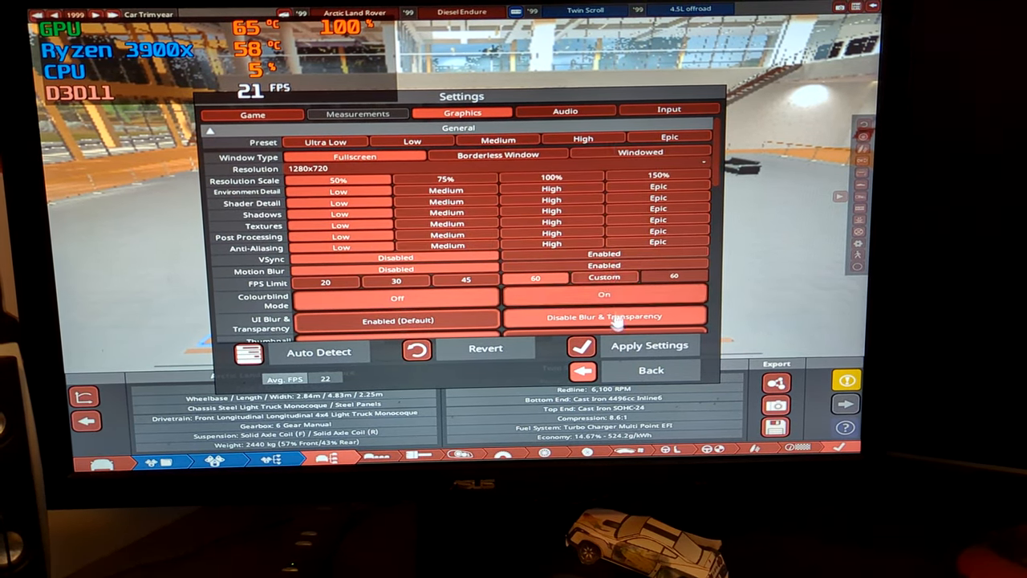
click(650, 345)
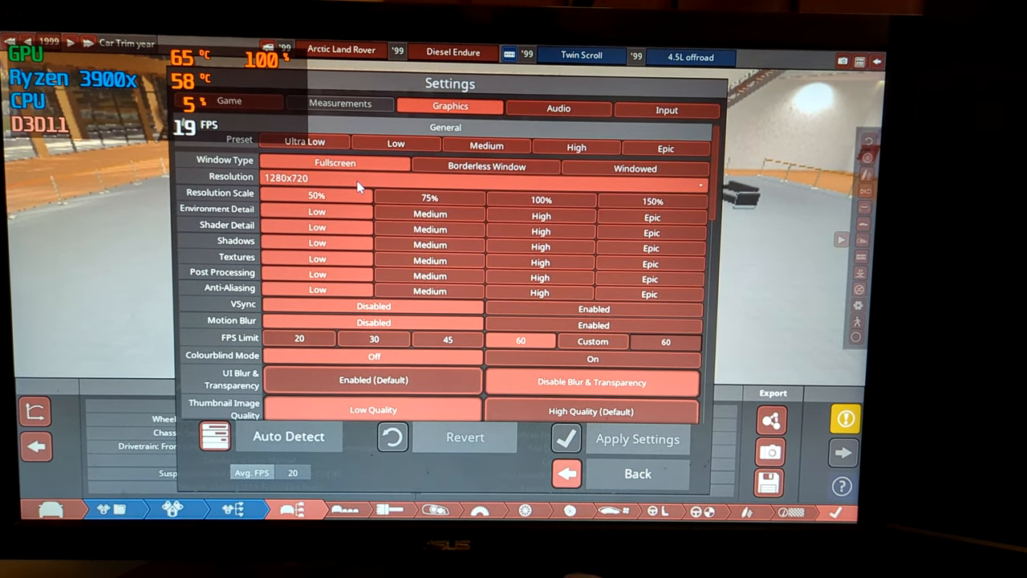
click(481, 178)
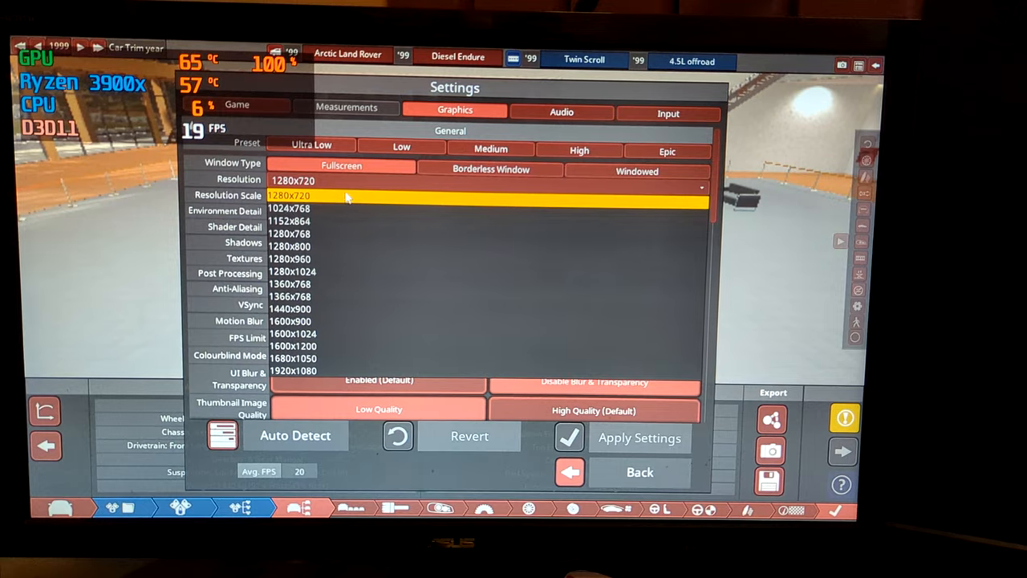
click(639, 470)
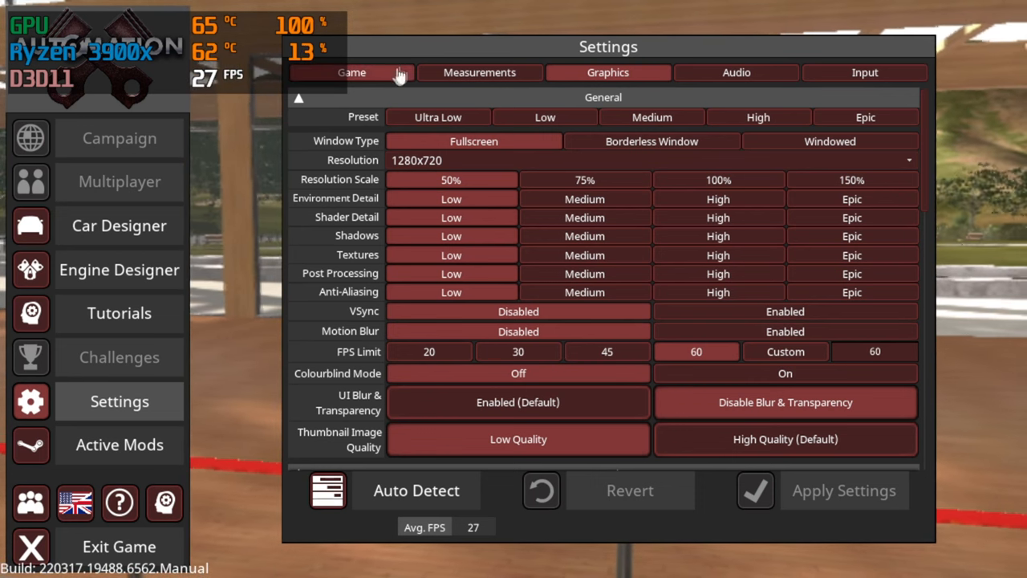
Review the Audio and Game settings tabs, then enter the Car Designer
click(735, 73)
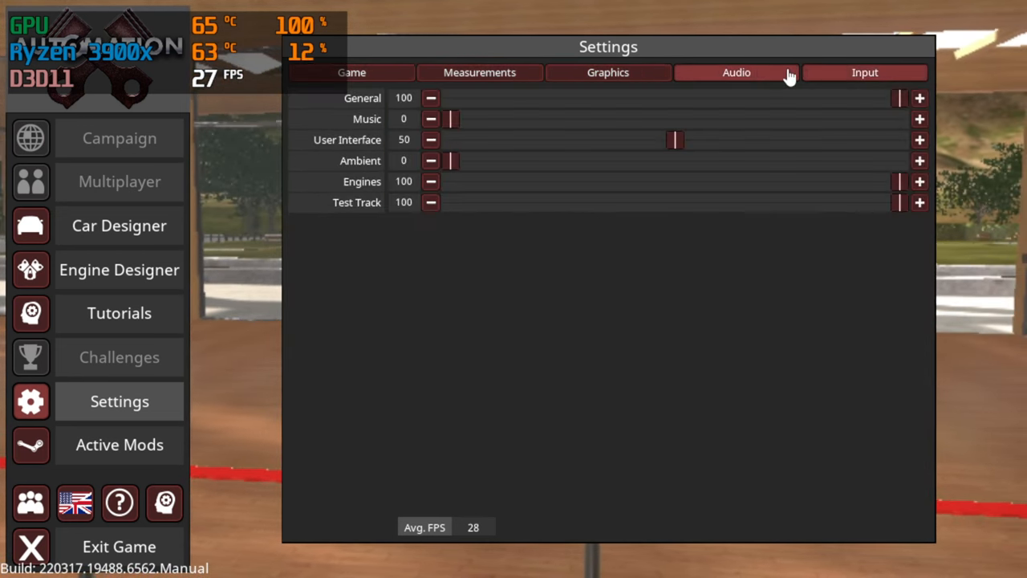
click(351, 72)
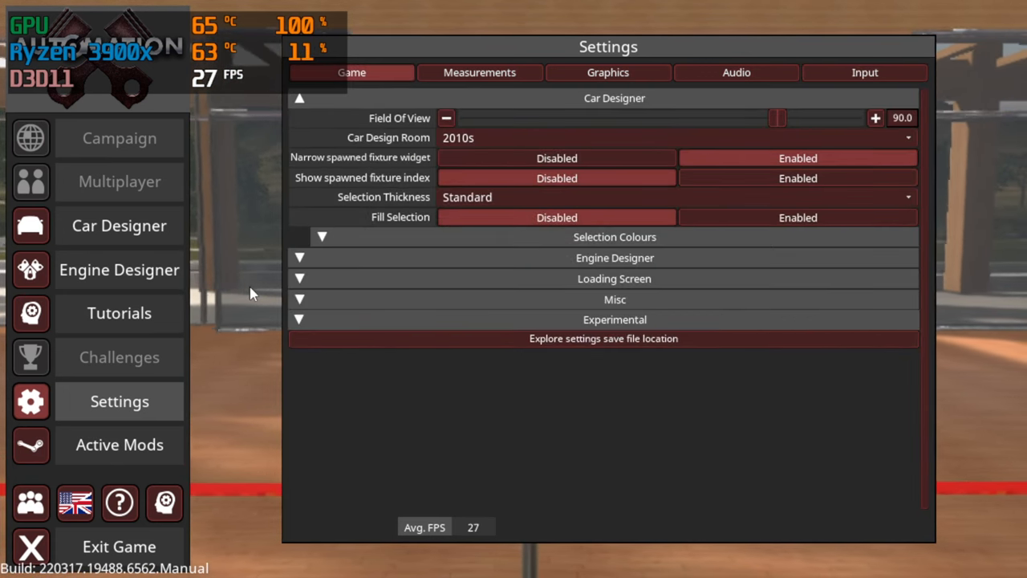
click(119, 225)
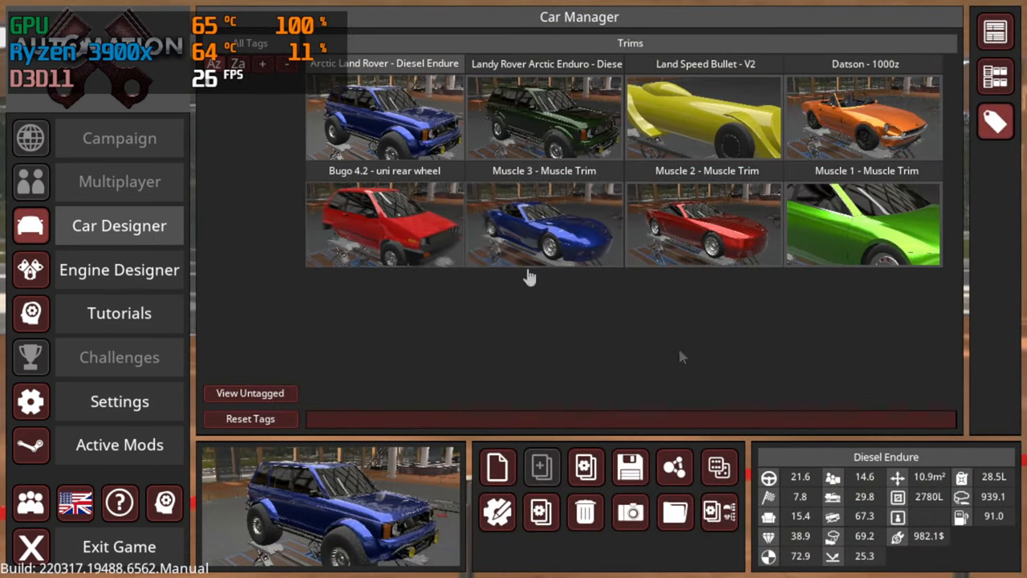
mouse_move(585, 257)
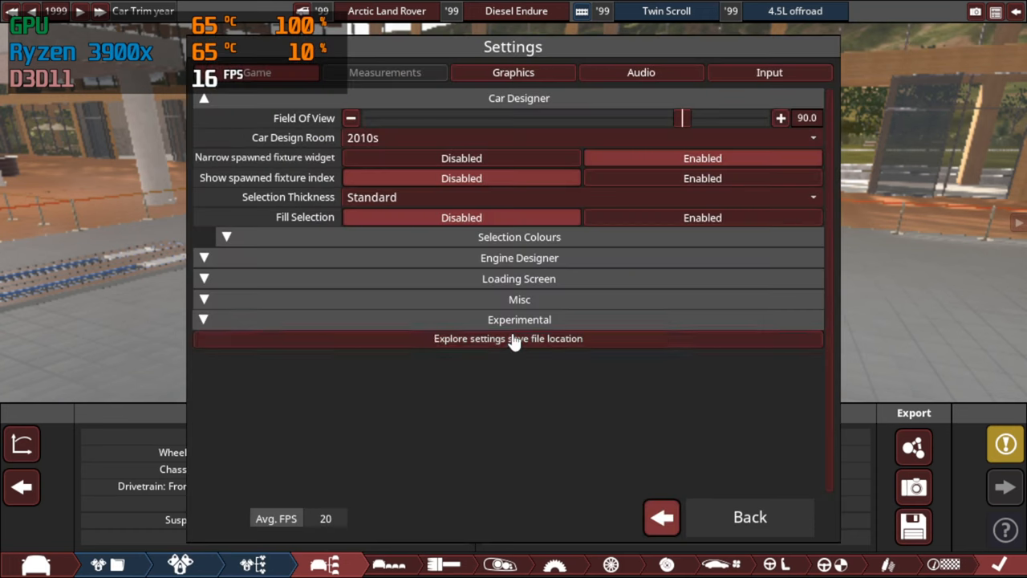
Review the Graphics tab, then resume the car designer with the Arctic Land Rover
click(513, 72)
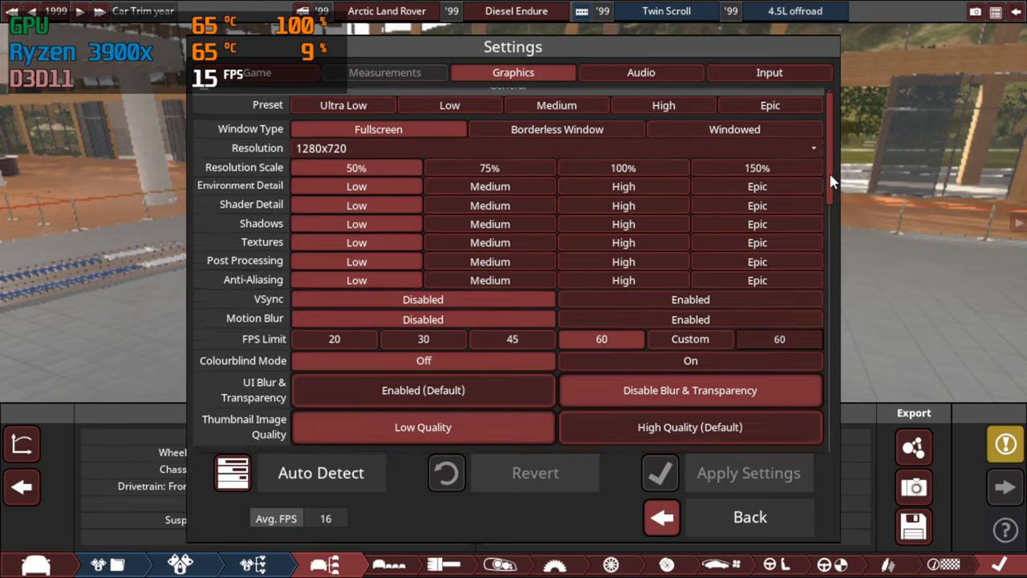
scroll(up, 3)
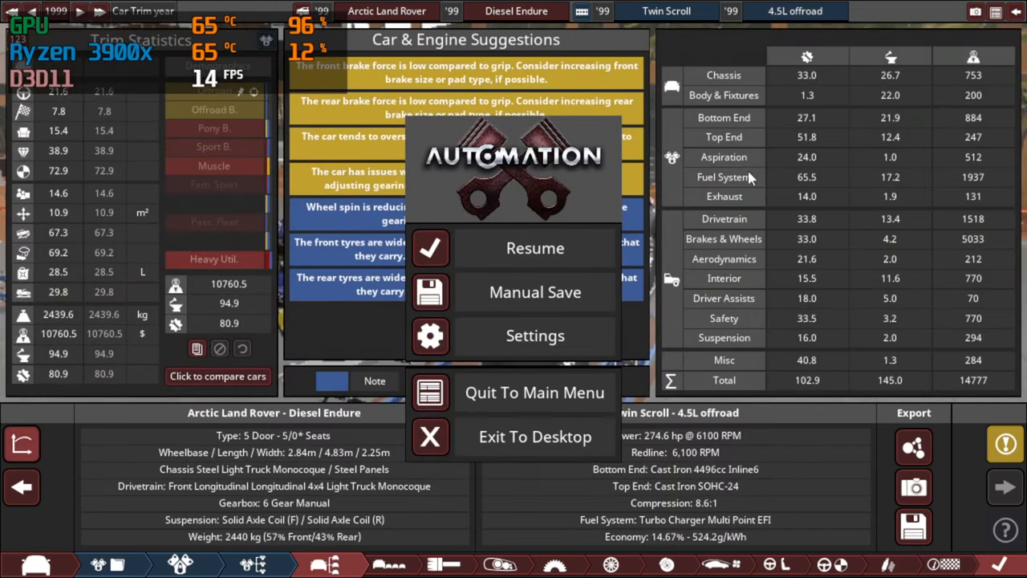
click(535, 247)
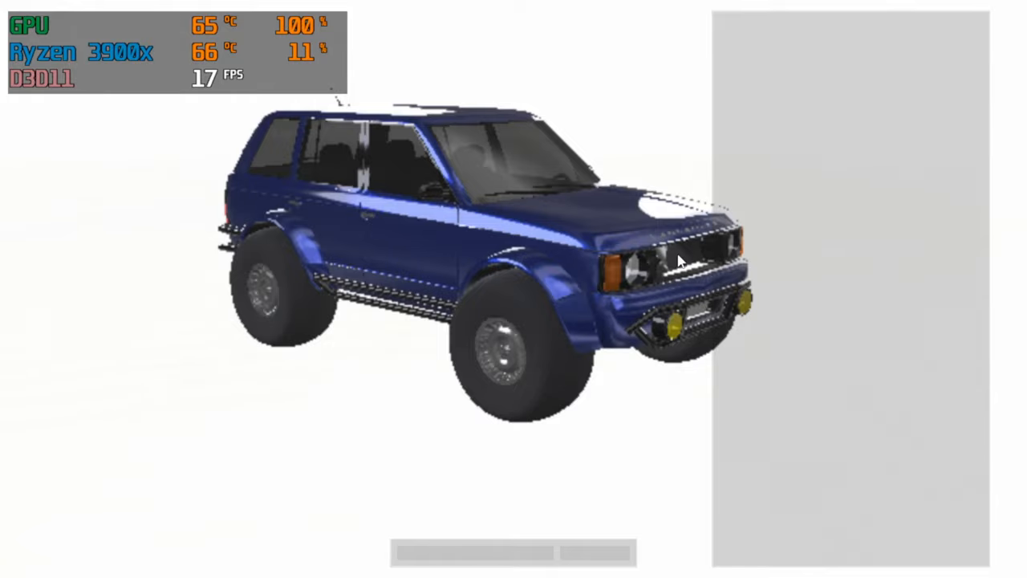
Rotate the car designer view by dragging across the car
drag(678, 258, 557, 242)
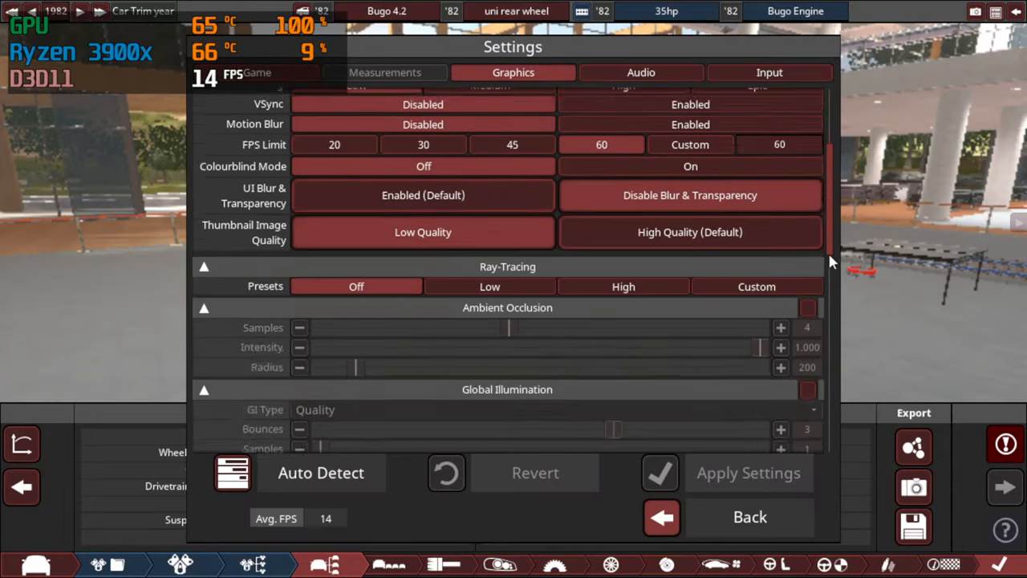
Set ray-tracing to the High preset and resume working on the Bugo 4.2
scroll(down, 3)
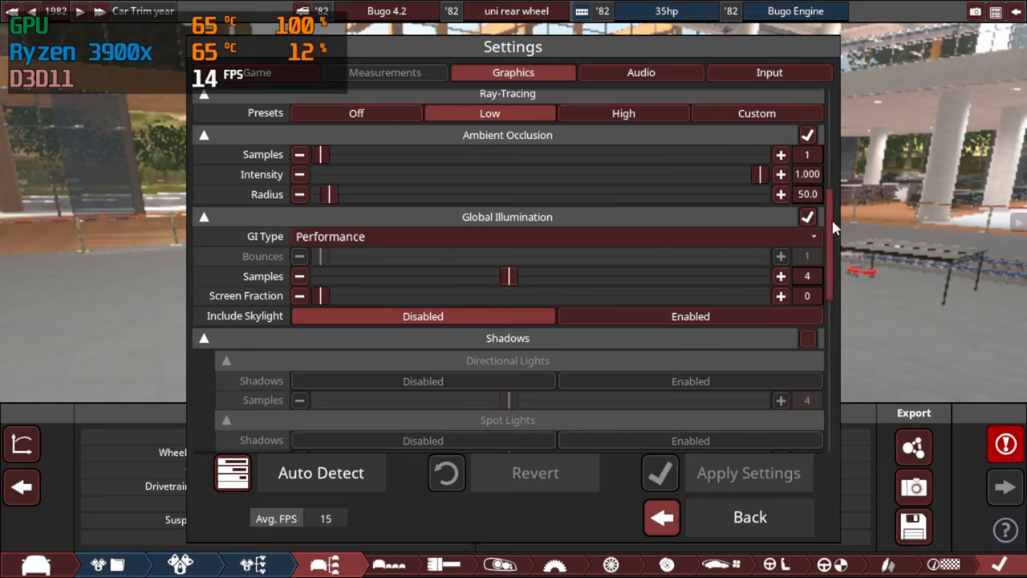
mouse_move(542, 200)
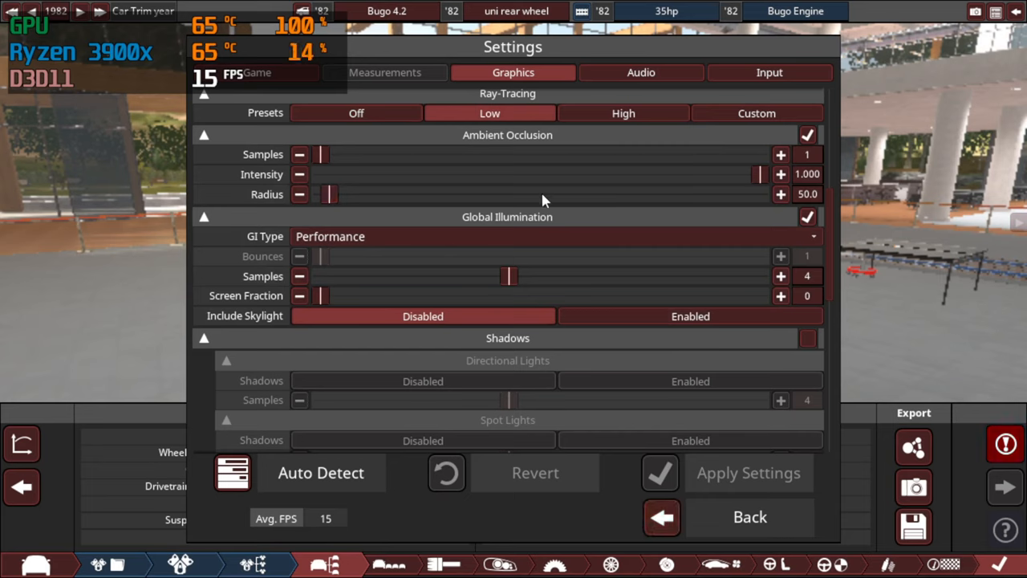
click(623, 112)
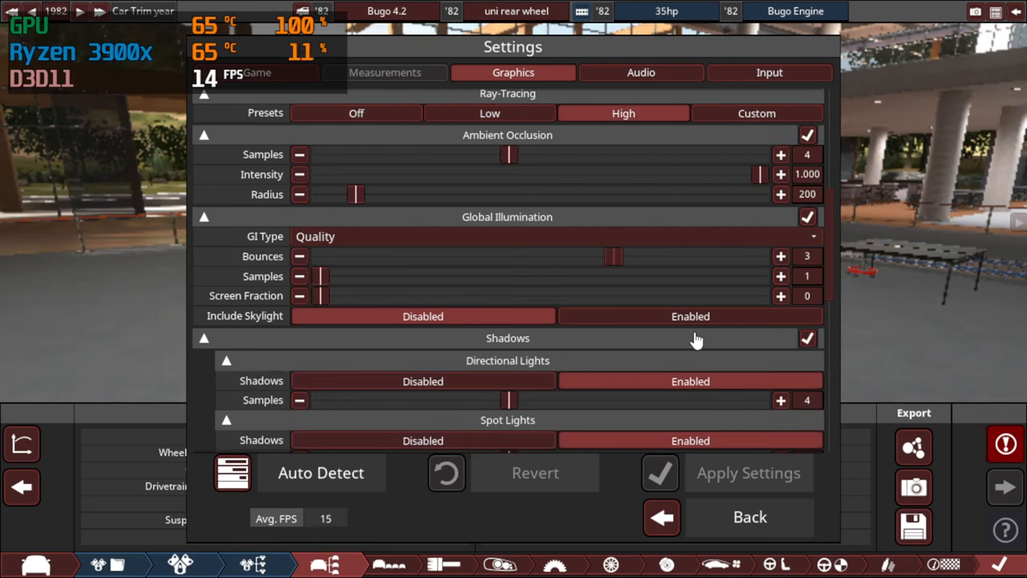
click(489, 112)
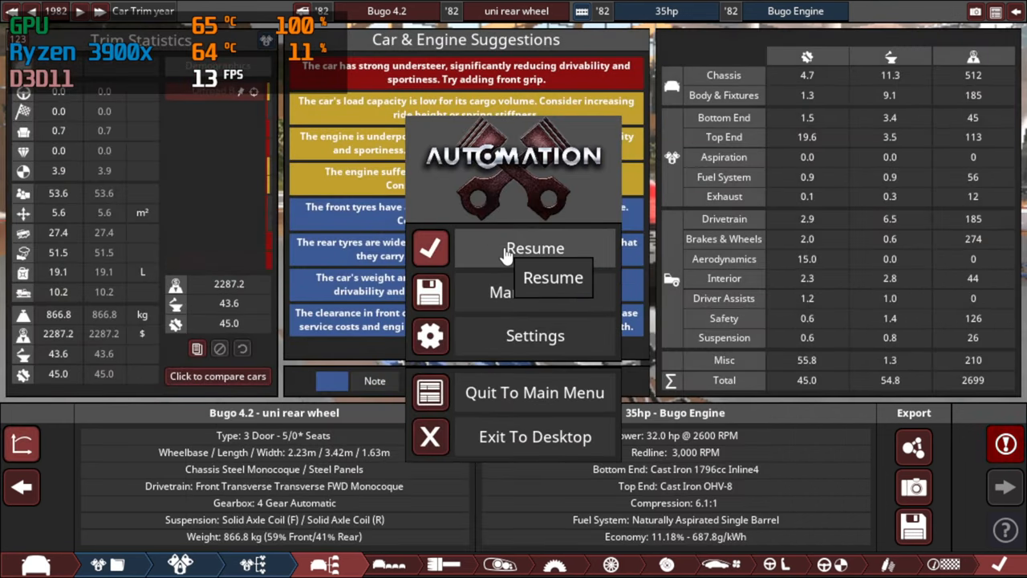
click(535, 248)
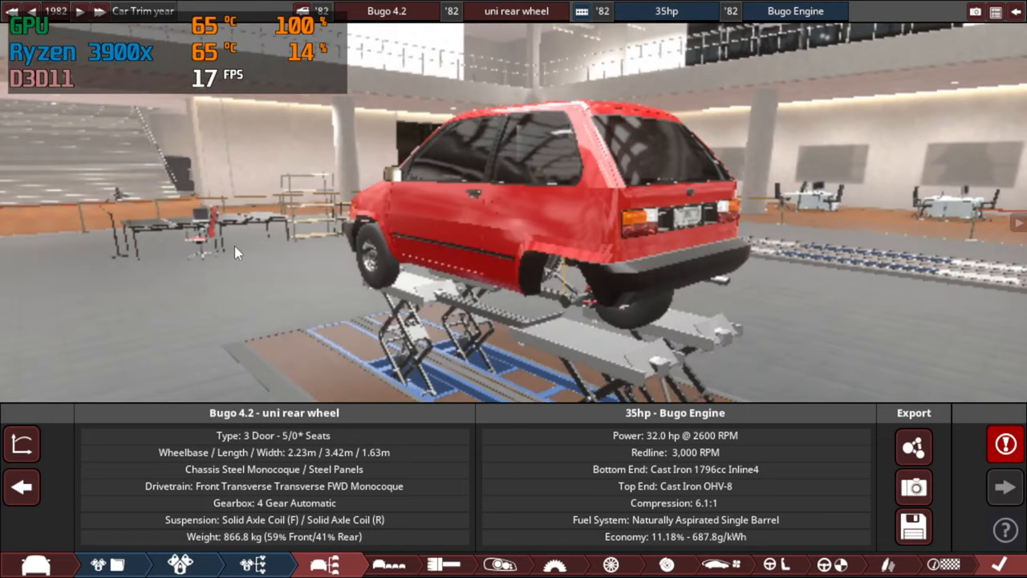
Orbit around the red Bugo hatchback to view its rear underside
drag(236, 252, 641, 308)
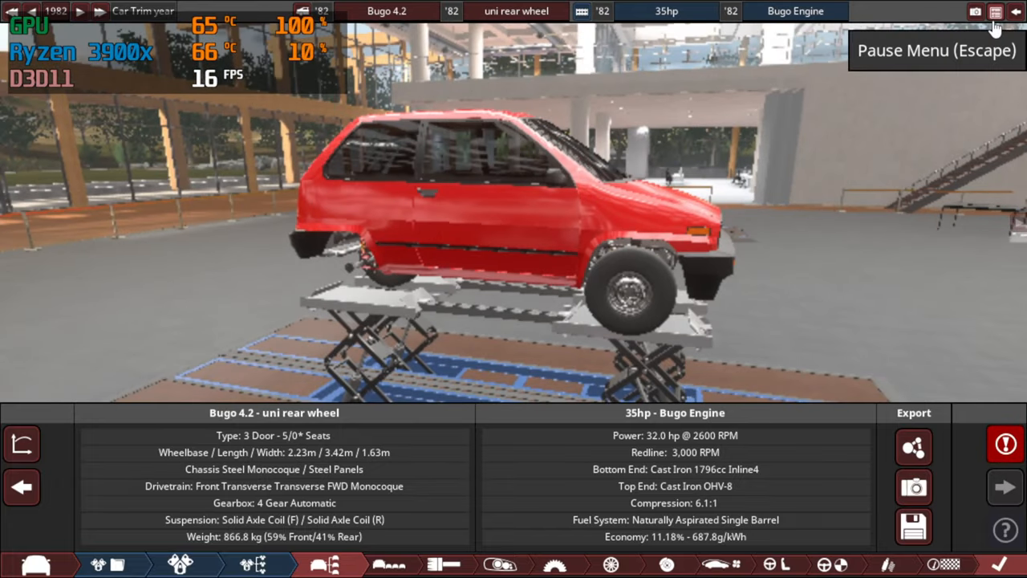
click(995, 11)
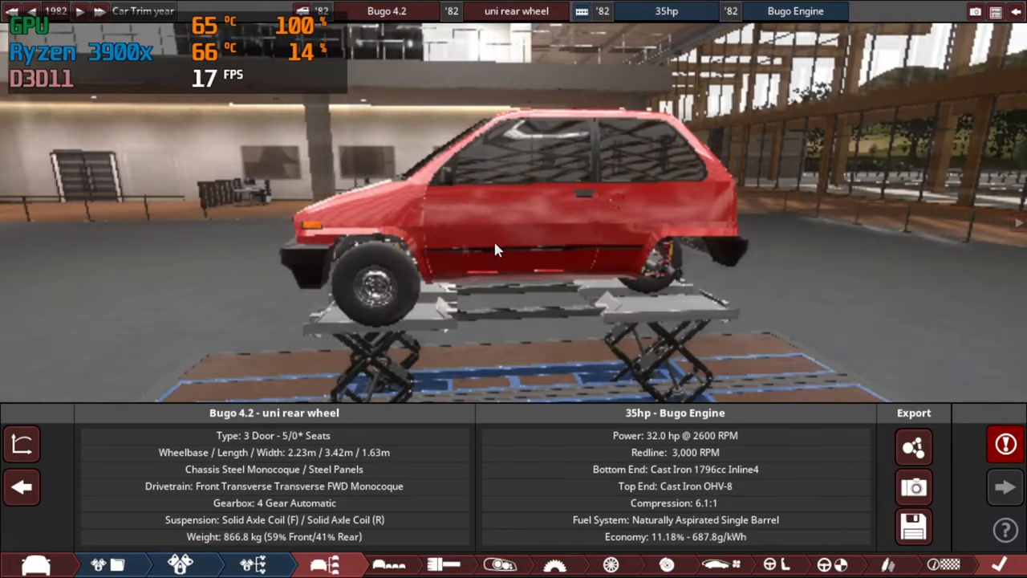
drag(495, 248, 385, 233)
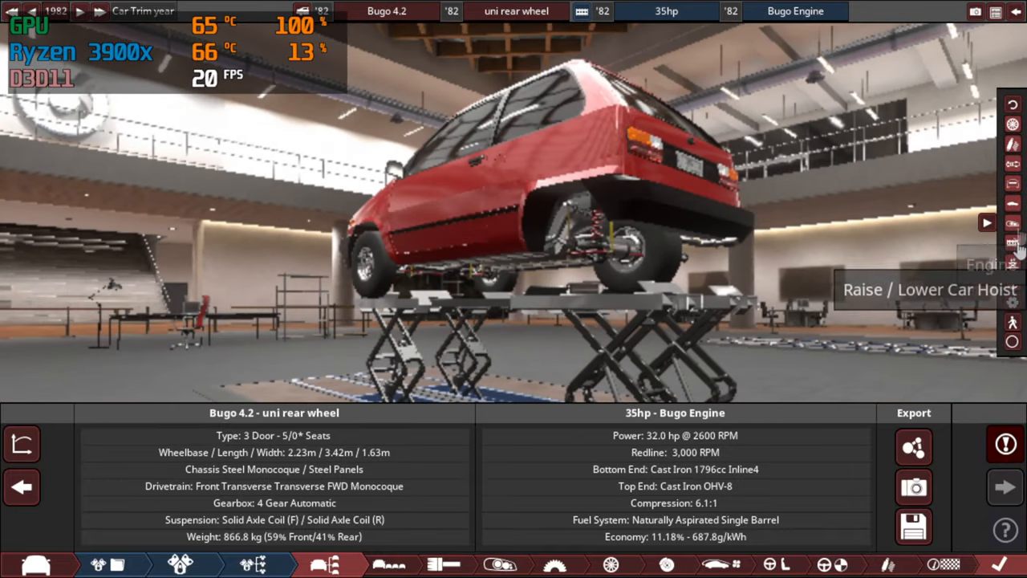
mouse_move(1013, 285)
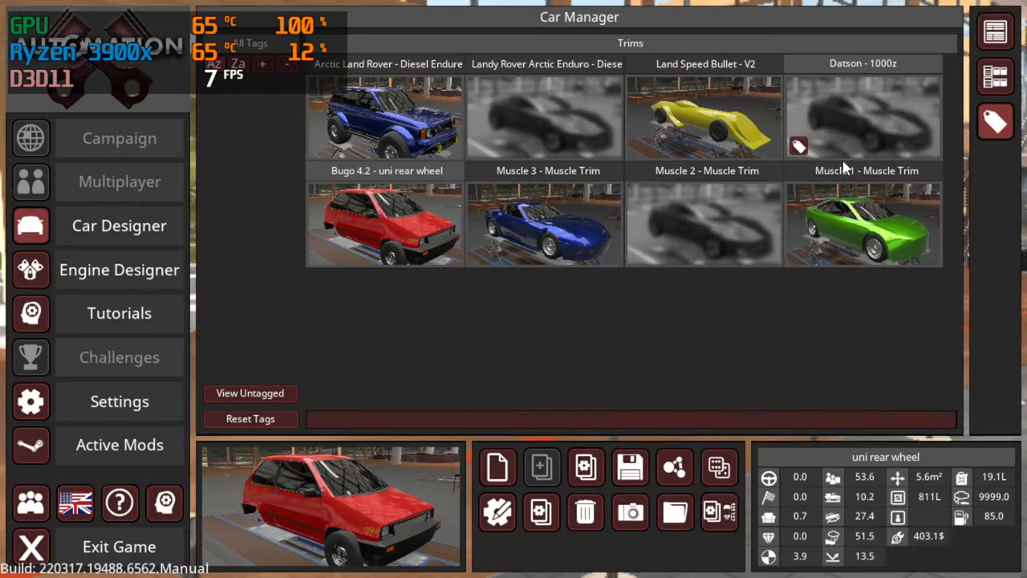
Open Land Speed Bullet V2, hide the stat panels, view its side, then bring up the Land Rover
click(705, 120)
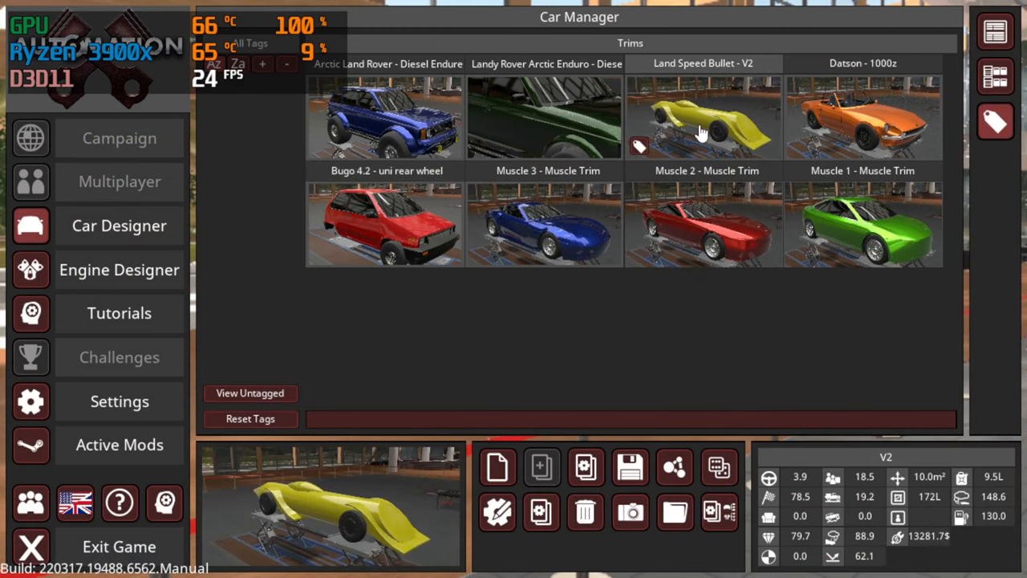
double_click(385, 224)
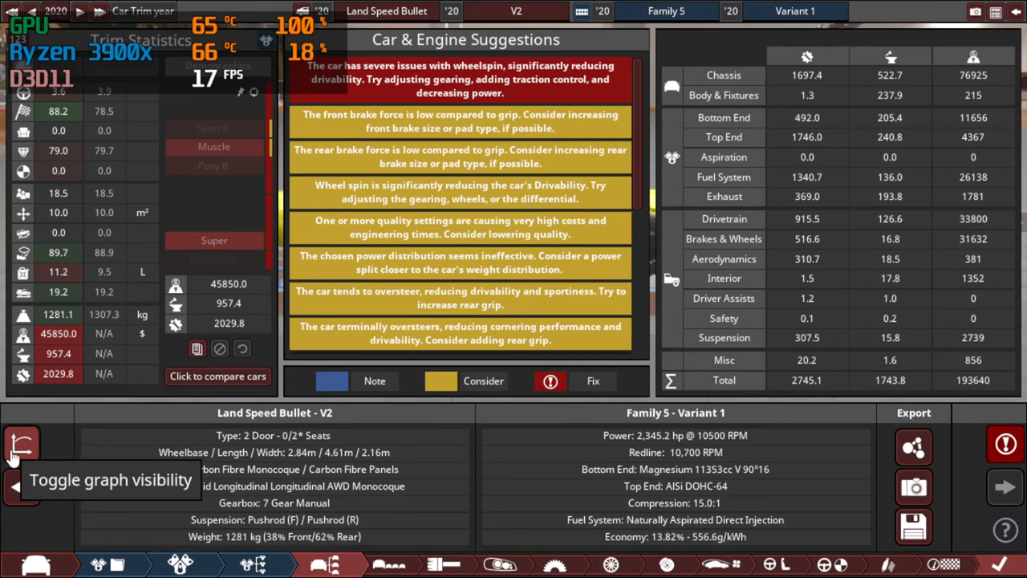
click(21, 444)
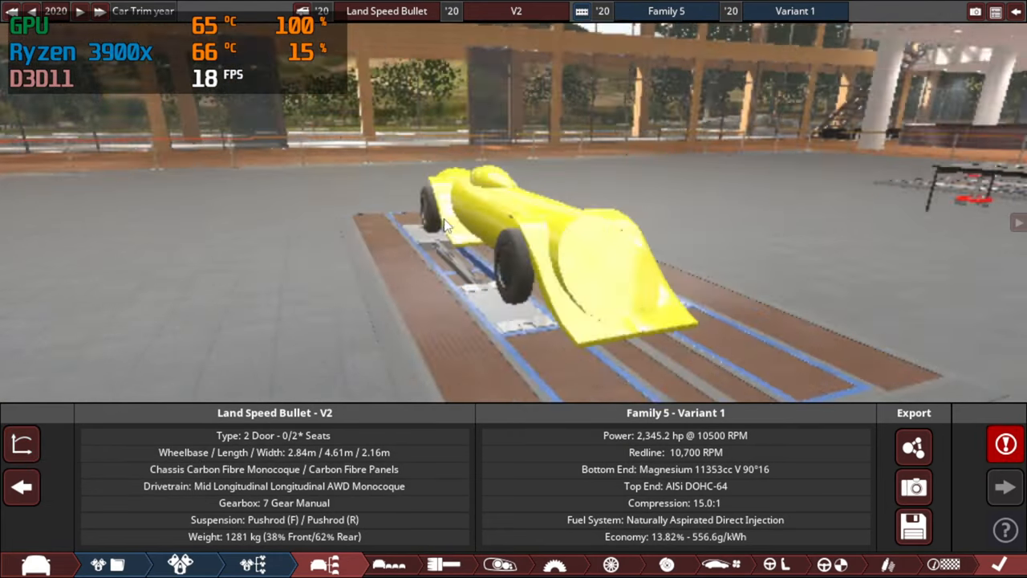
drag(445, 225, 311, 251)
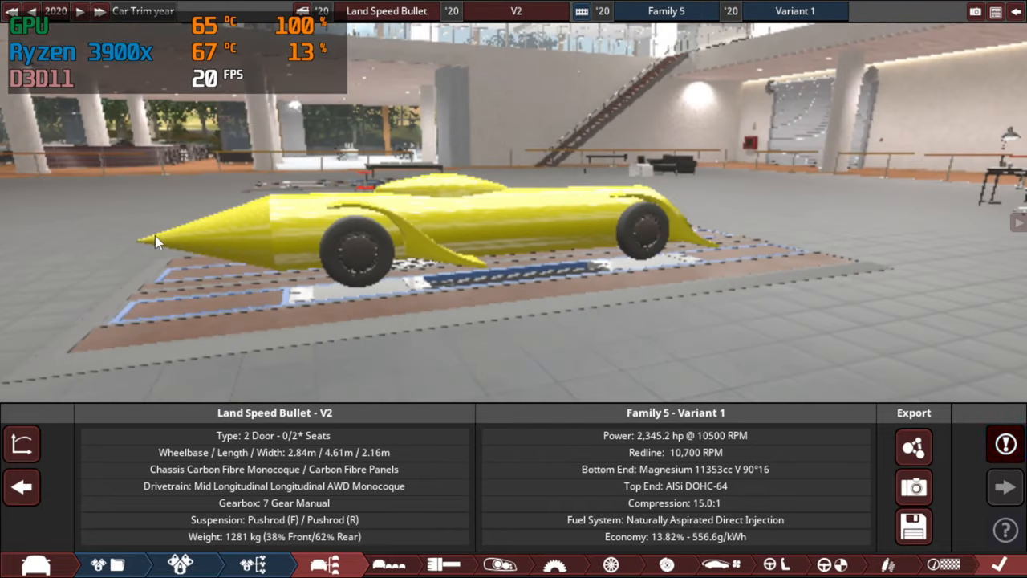
click(1005, 444)
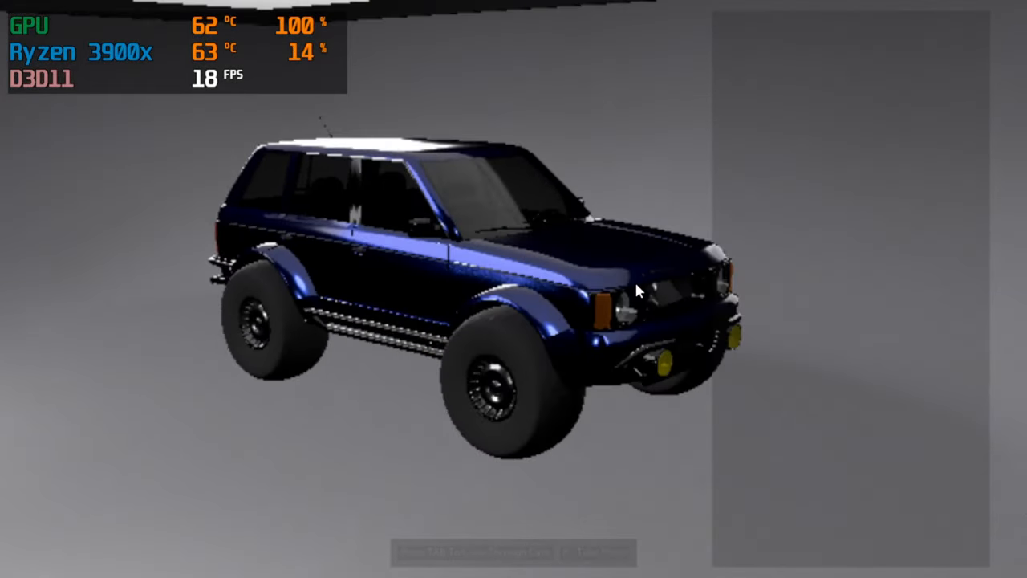
Orbit the view around the blue Arctic Land Rover off-roader
drag(634, 289, 473, 289)
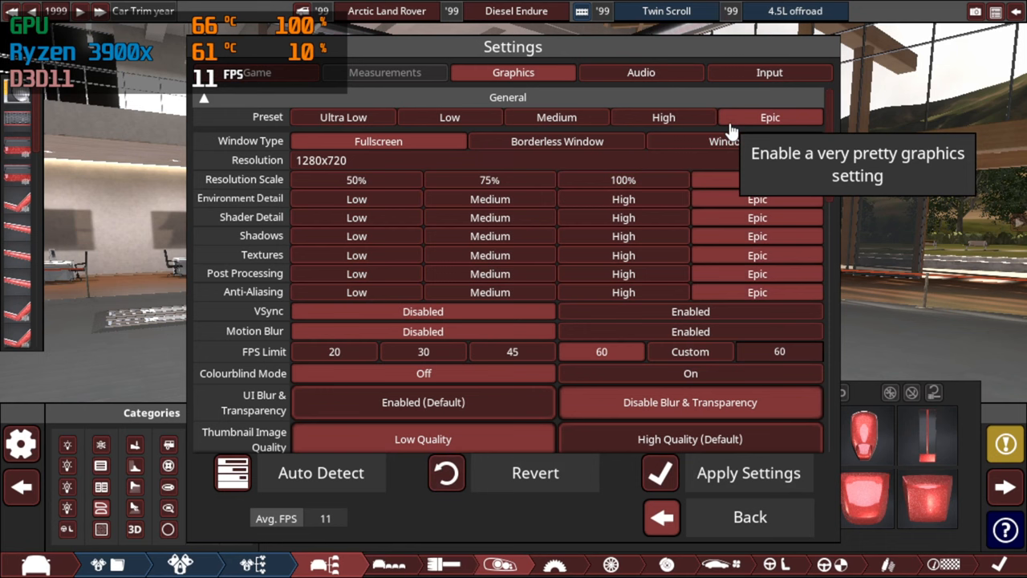
mouse_move(623, 179)
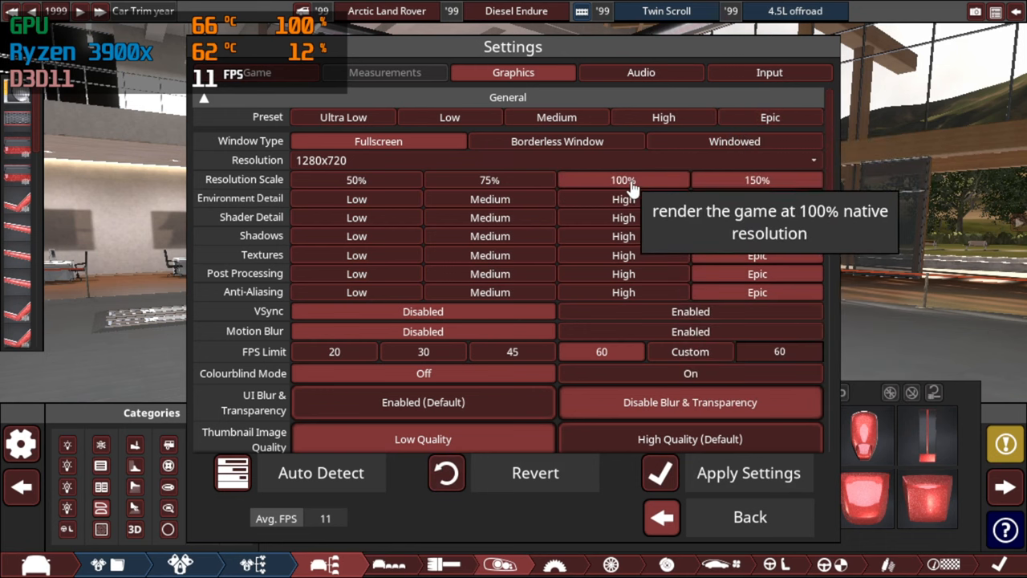
mouse_move(636, 311)
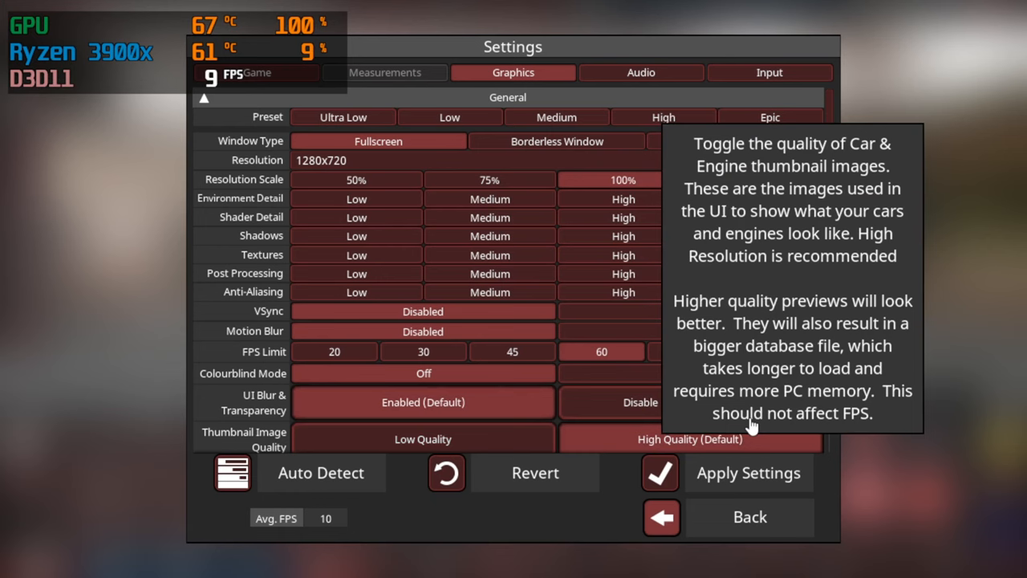
Scroll down the settings to reach the 100% resolution scale option
scroll(down, 3)
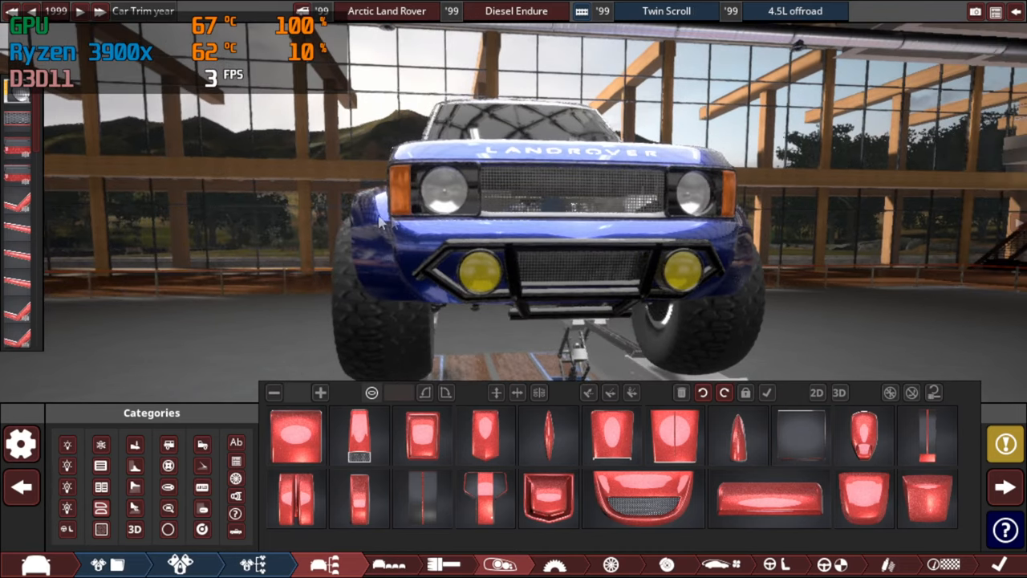
Orbit the Arctic Land Rover to a level side view, then return to the main menu
drag(381, 225, 730, 232)
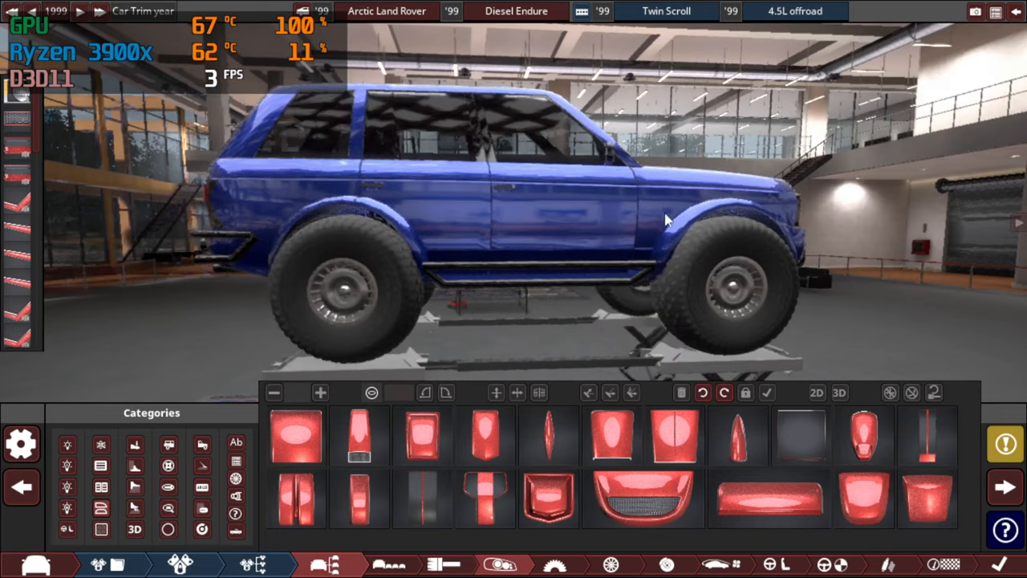
drag(666, 221, 782, 221)
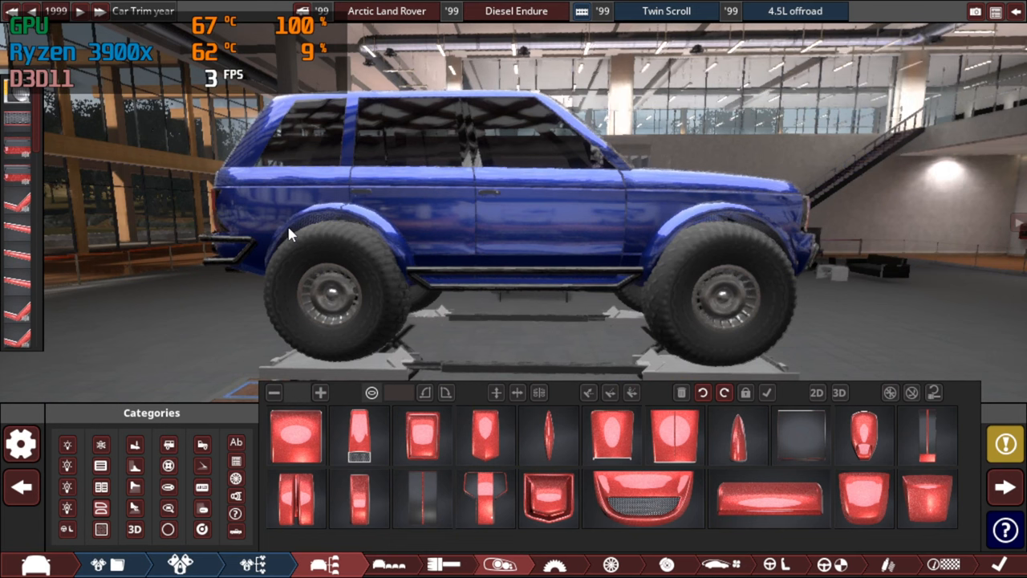
mouse_move(919, 129)
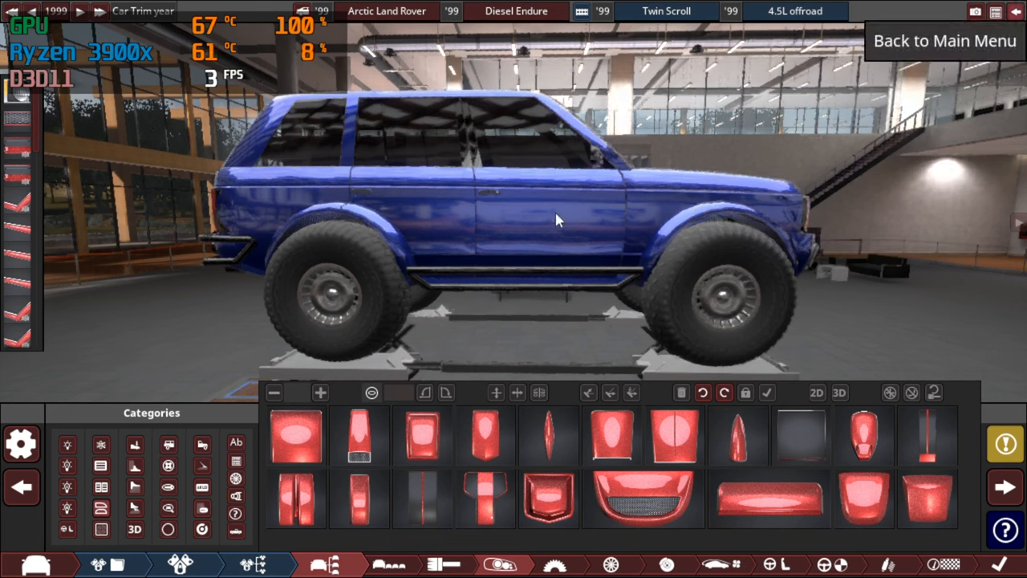
click(944, 41)
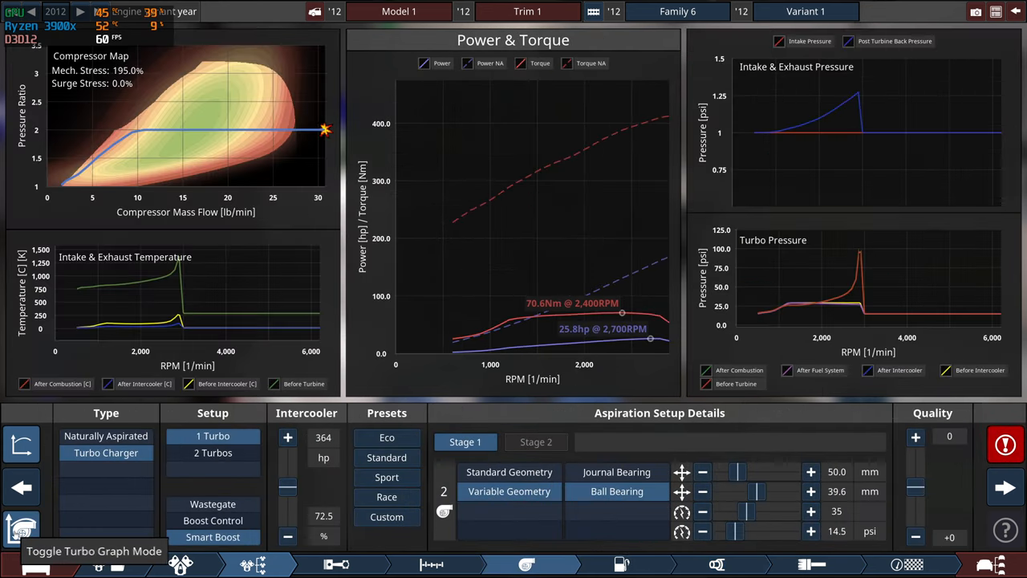
mouse_move(198, 198)
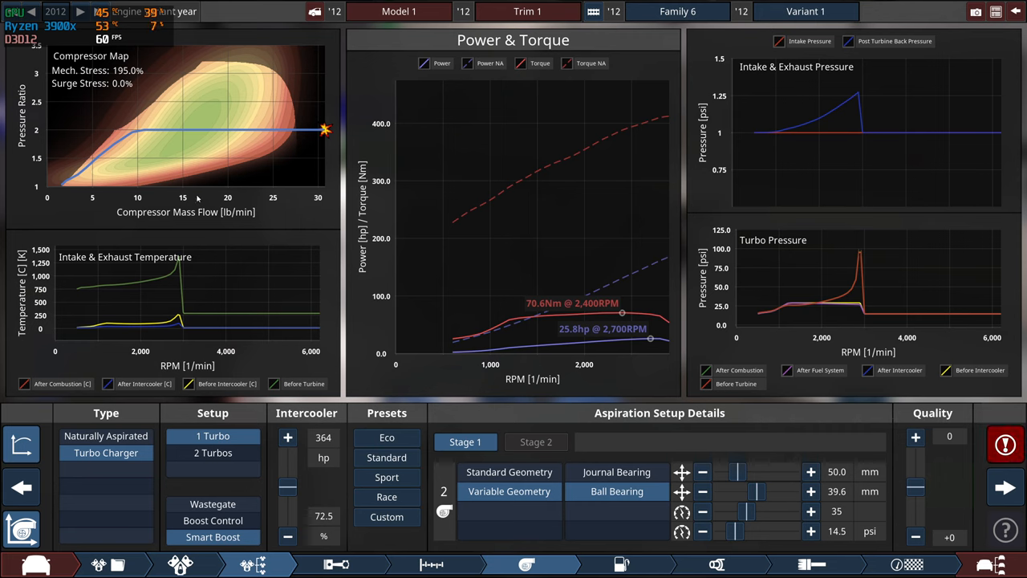
mouse_move(312, 371)
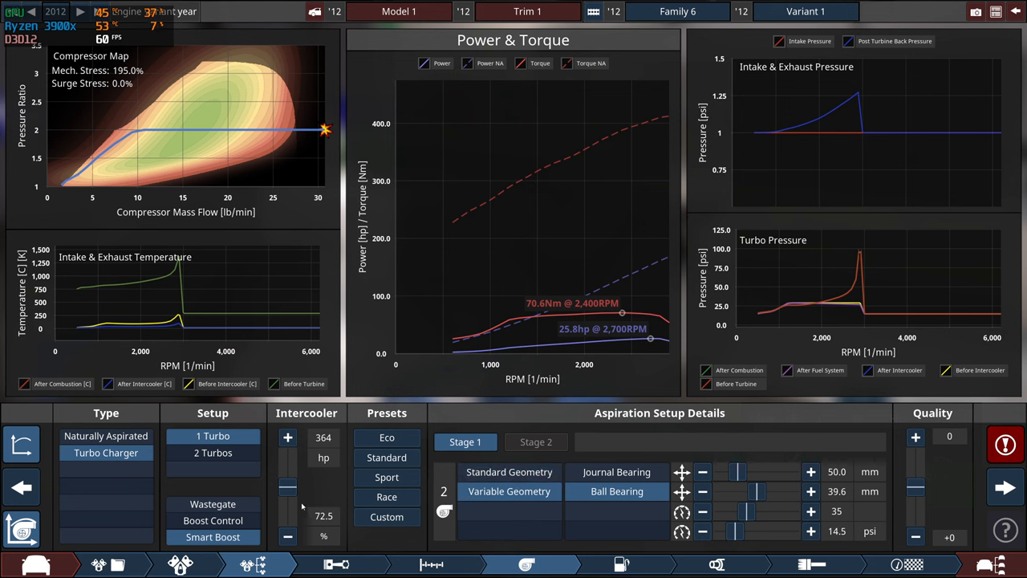
Raise the Top End compression ratio so the engine makes about 200 hp and 517 Nm
click(1005, 444)
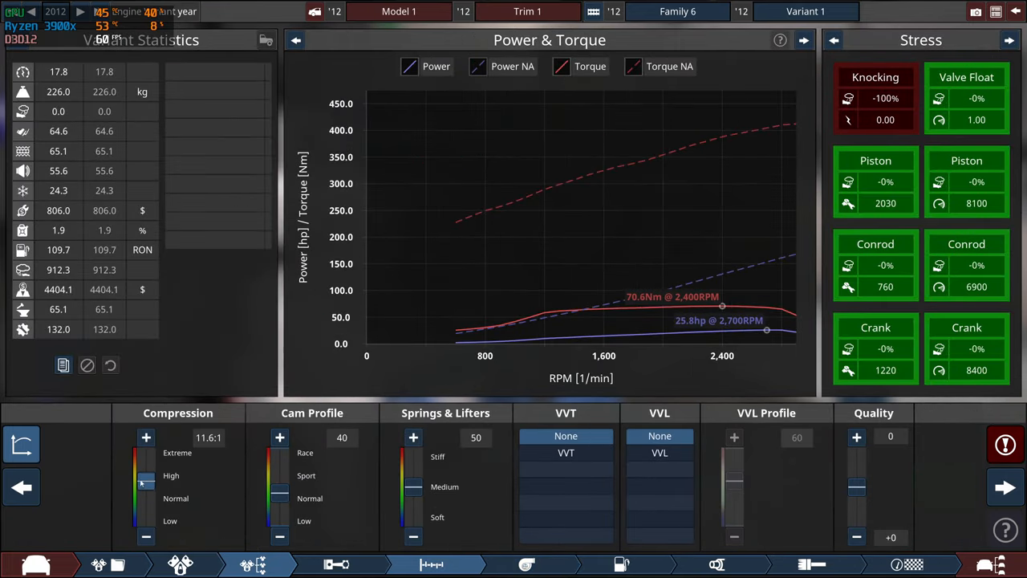
drag(146, 481, 146, 498)
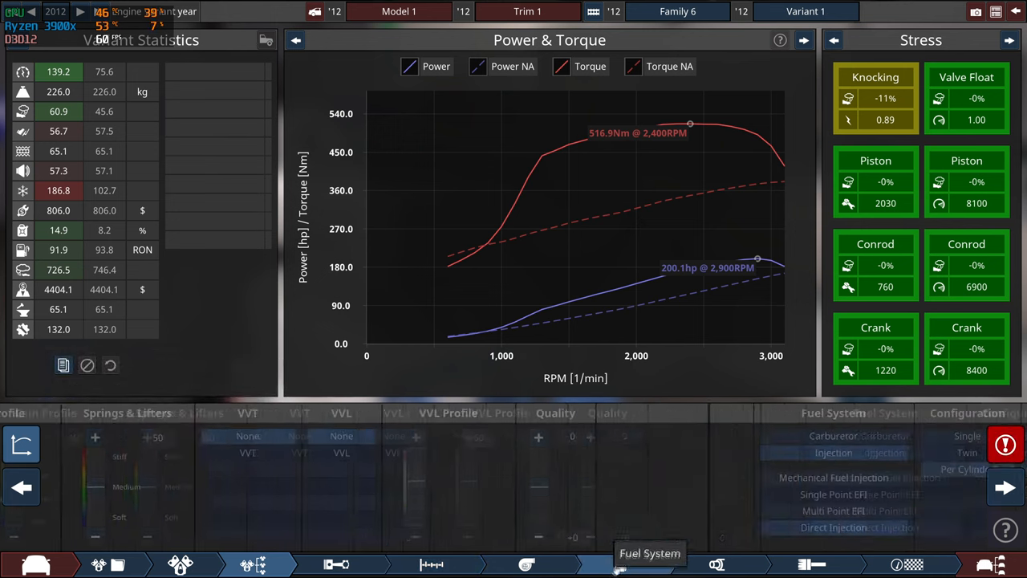
Rename the car 'oh no – what the heck', richen the mixture to 11.7, fully advance timing
click(622, 564)
text(wh)
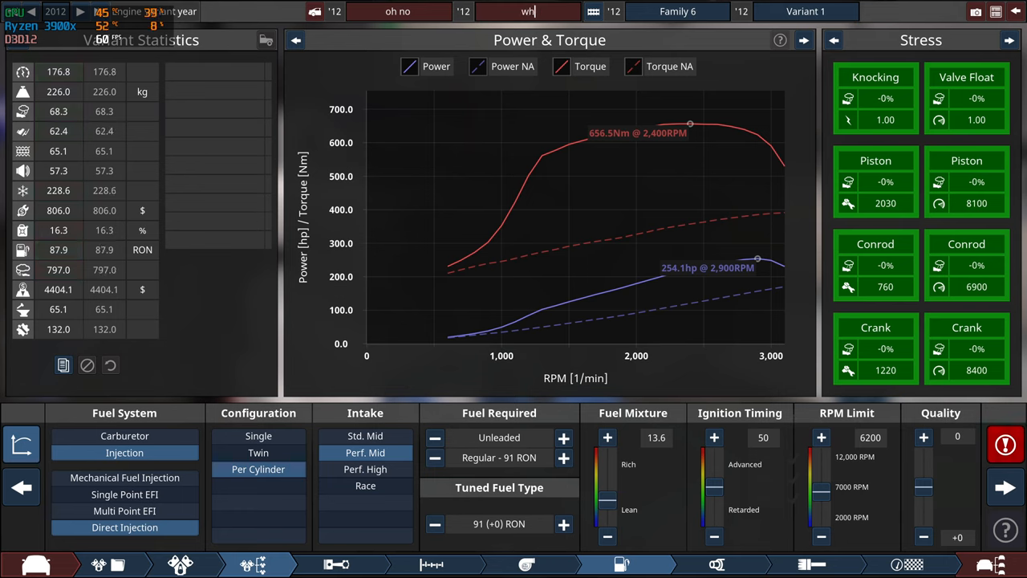
text(at the heck)
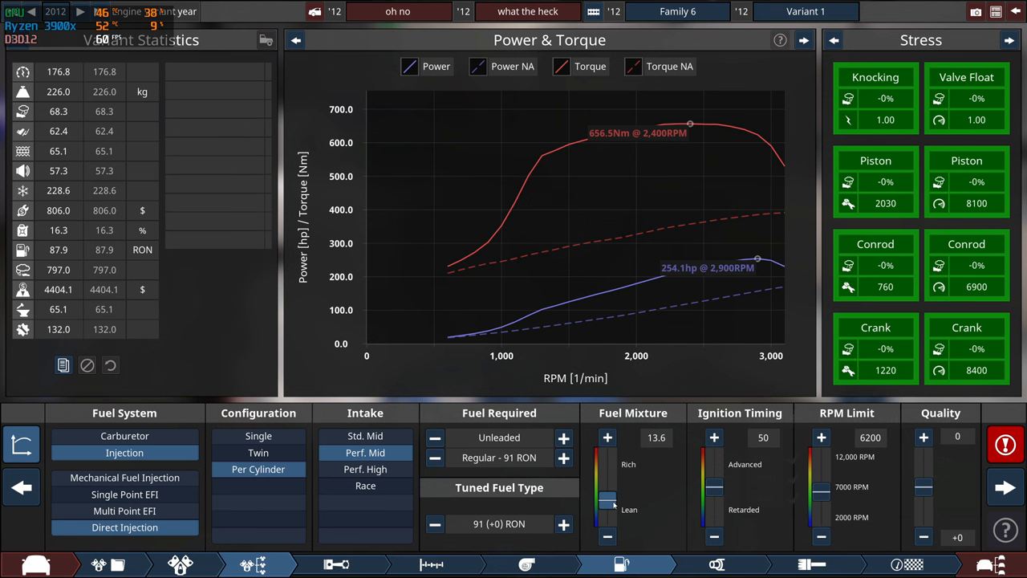
click(607, 438)
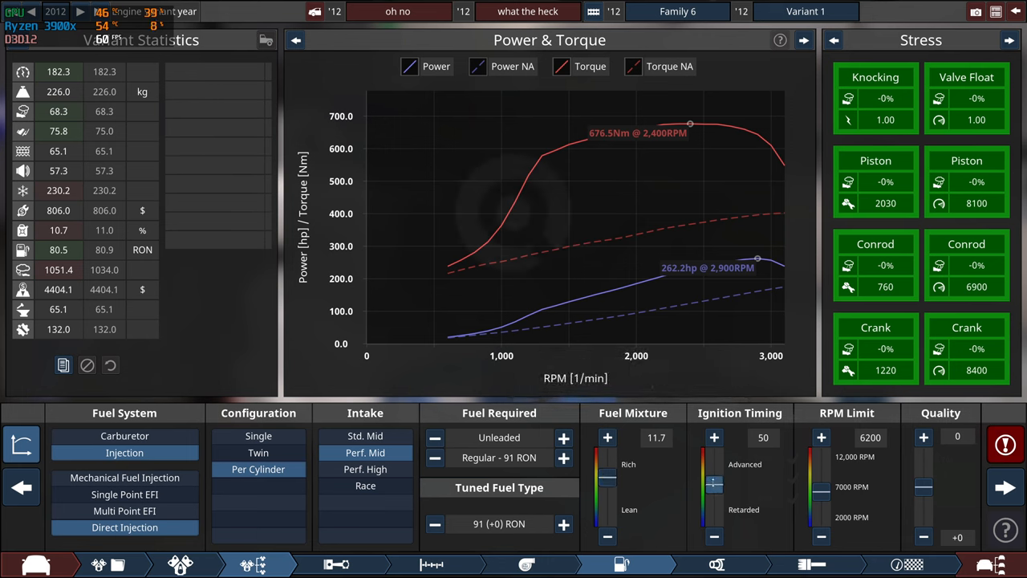
click(713, 437)
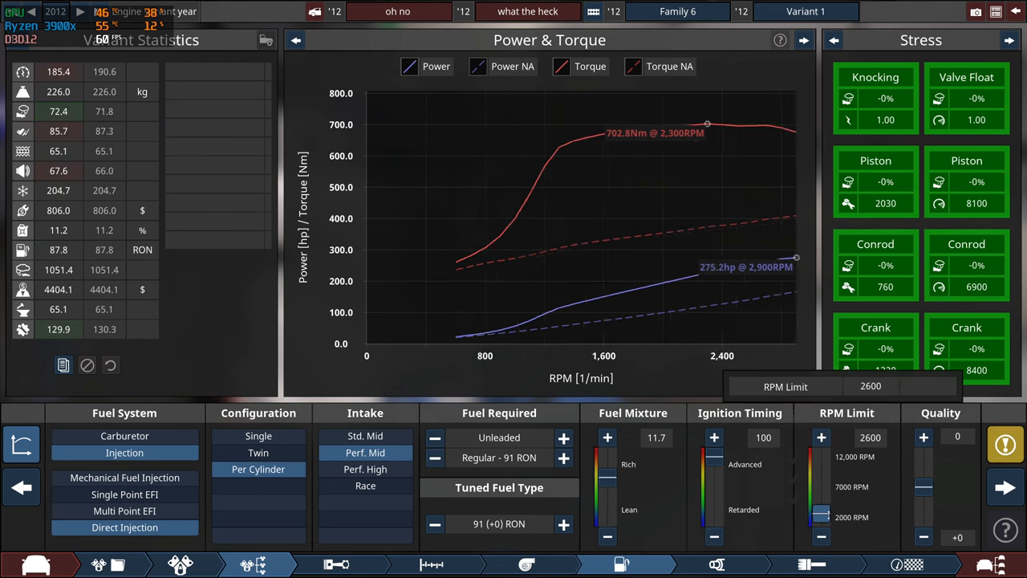
Raise the rev limit to 3400 RPM and apply the Sport turbo preset
click(821, 437)
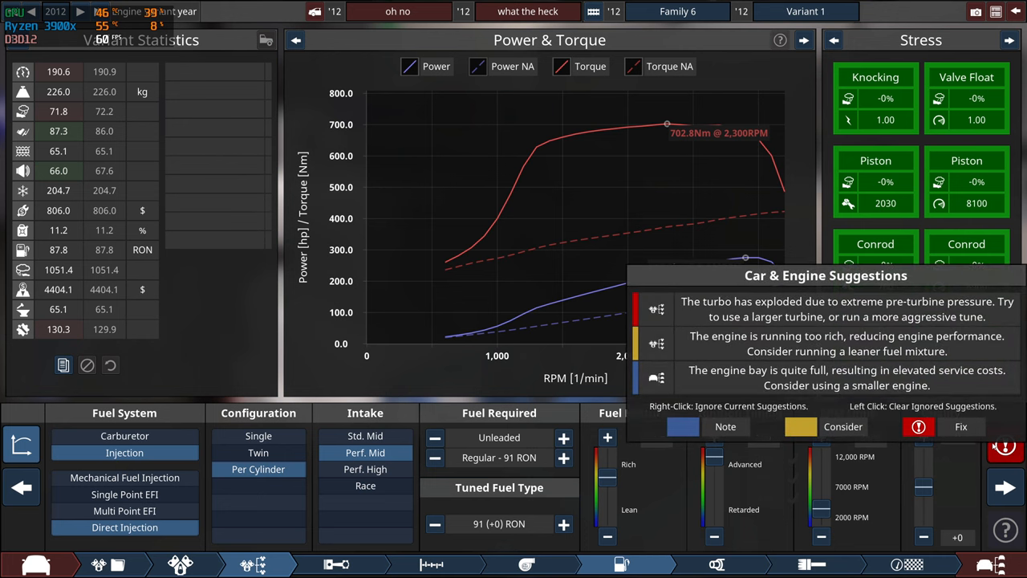
click(526, 564)
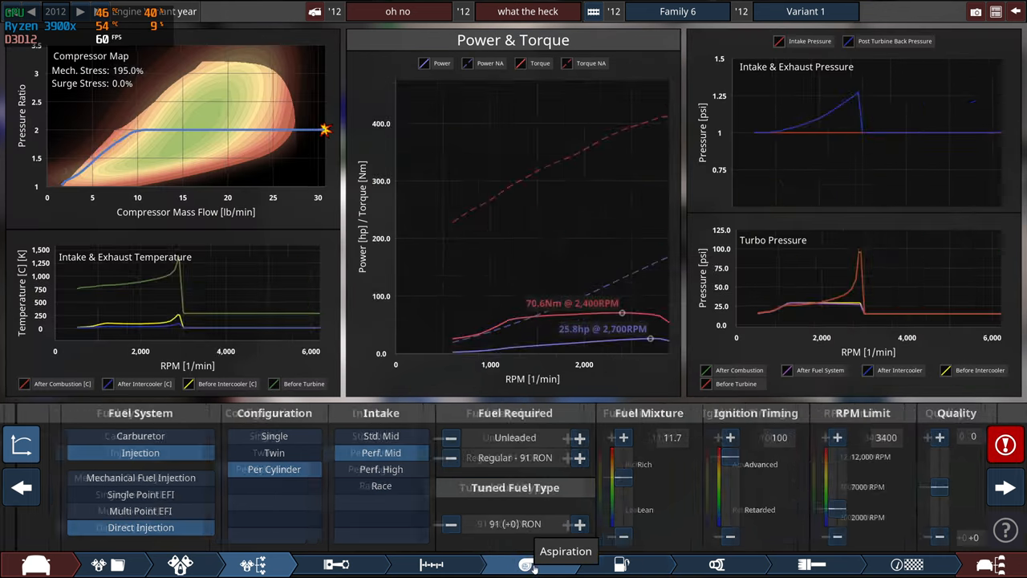
click(525, 563)
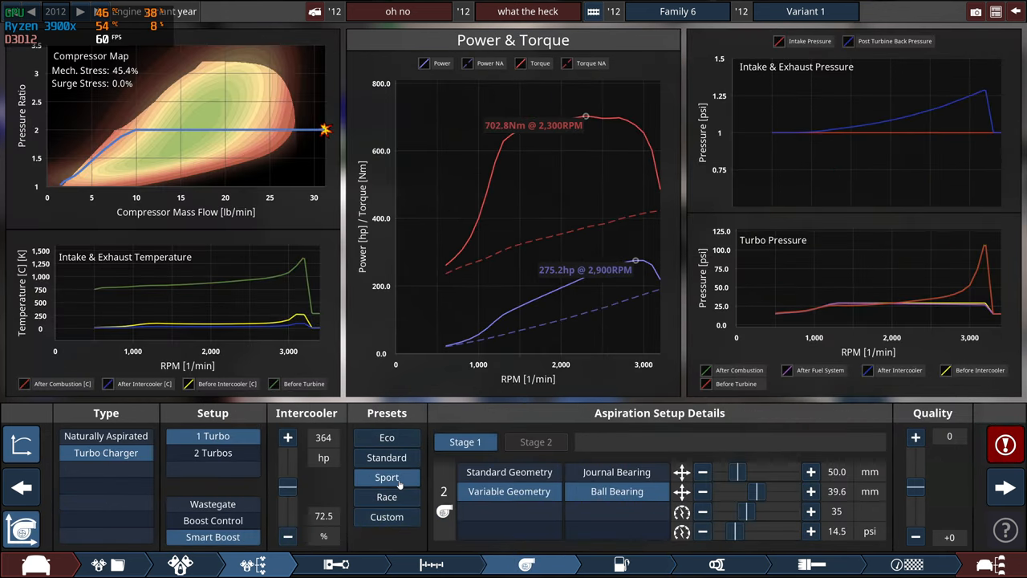